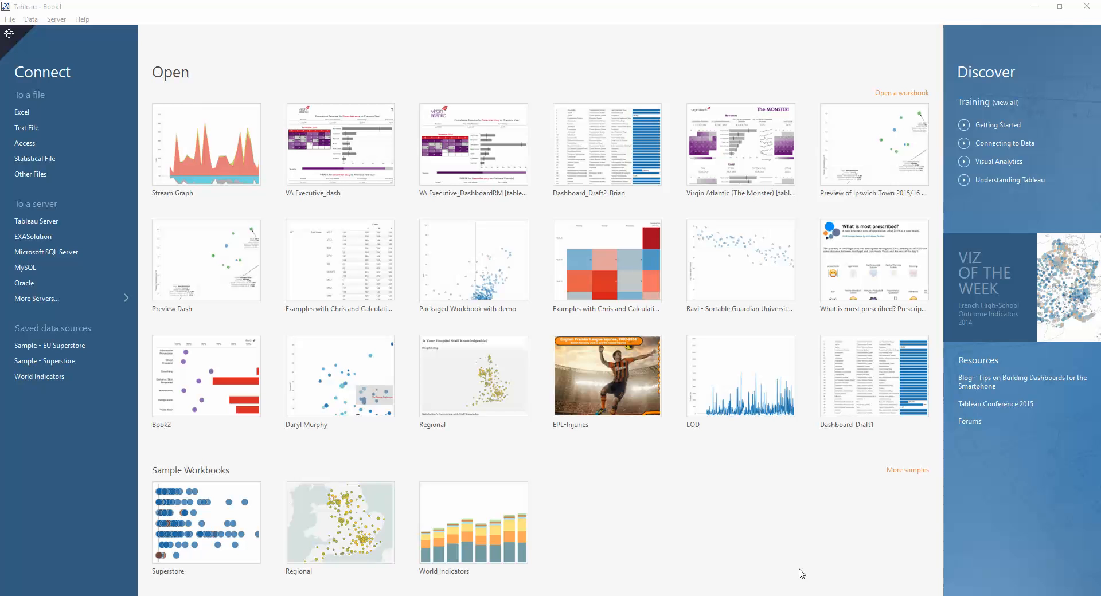
mouse_move(754, 533)
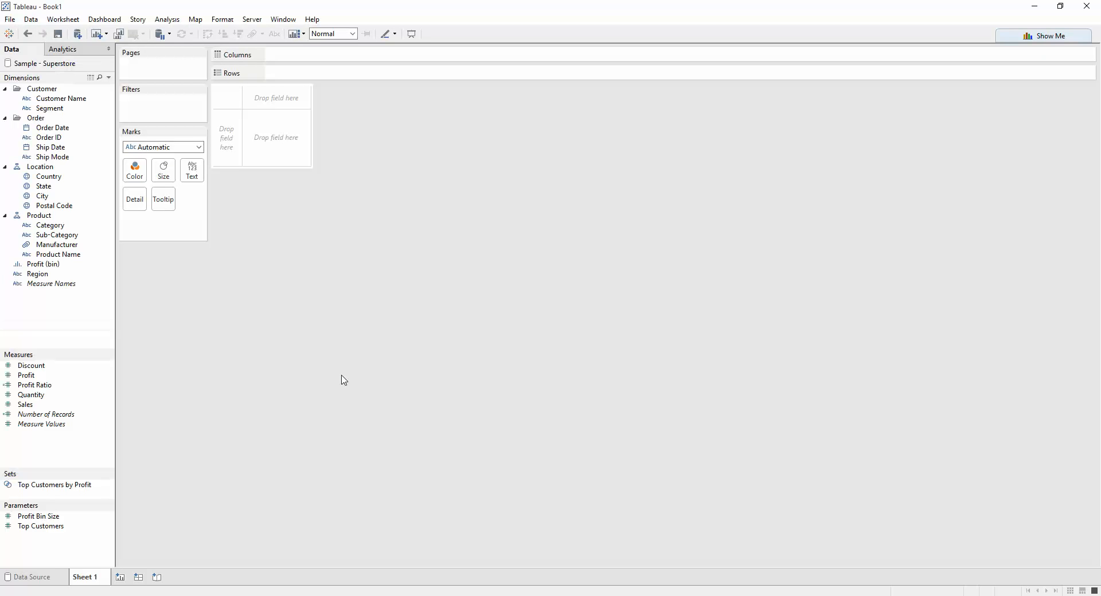
mouse_move(52, 344)
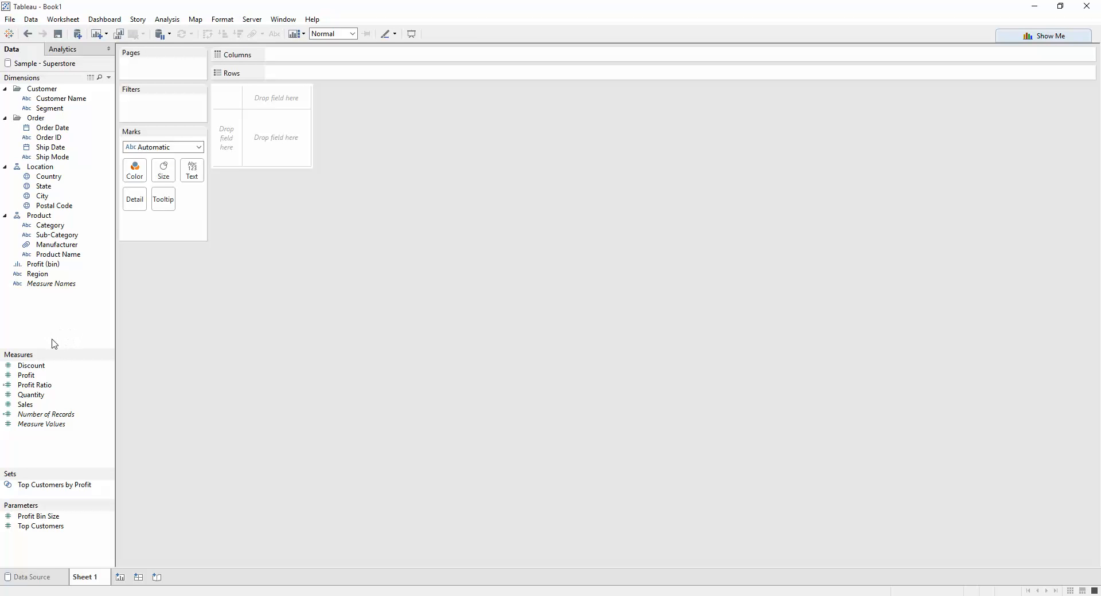
mouse_move(155, 454)
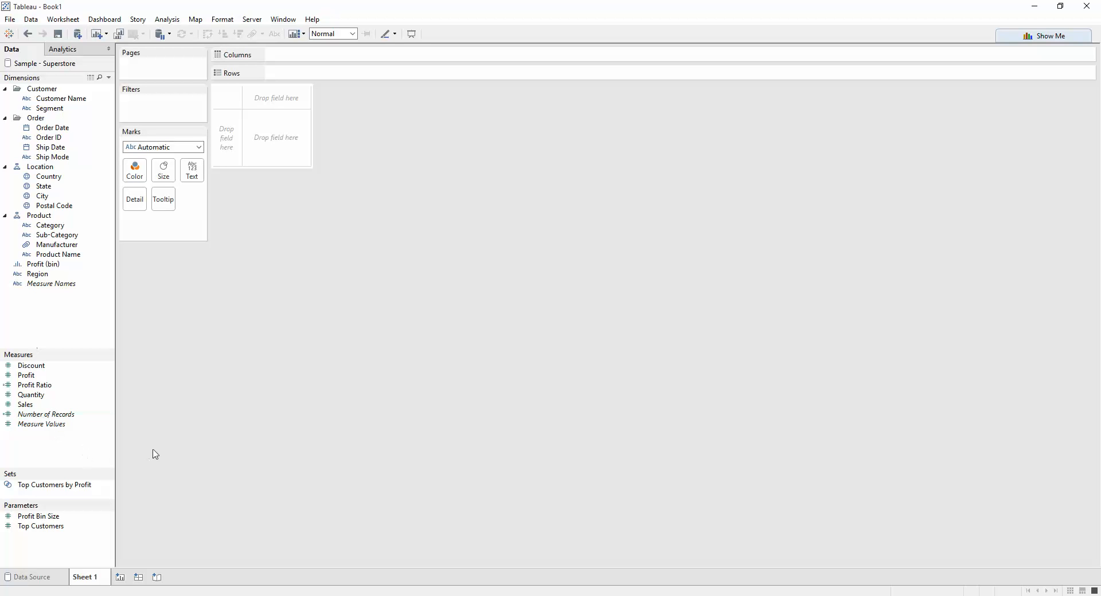
mouse_move(161, 456)
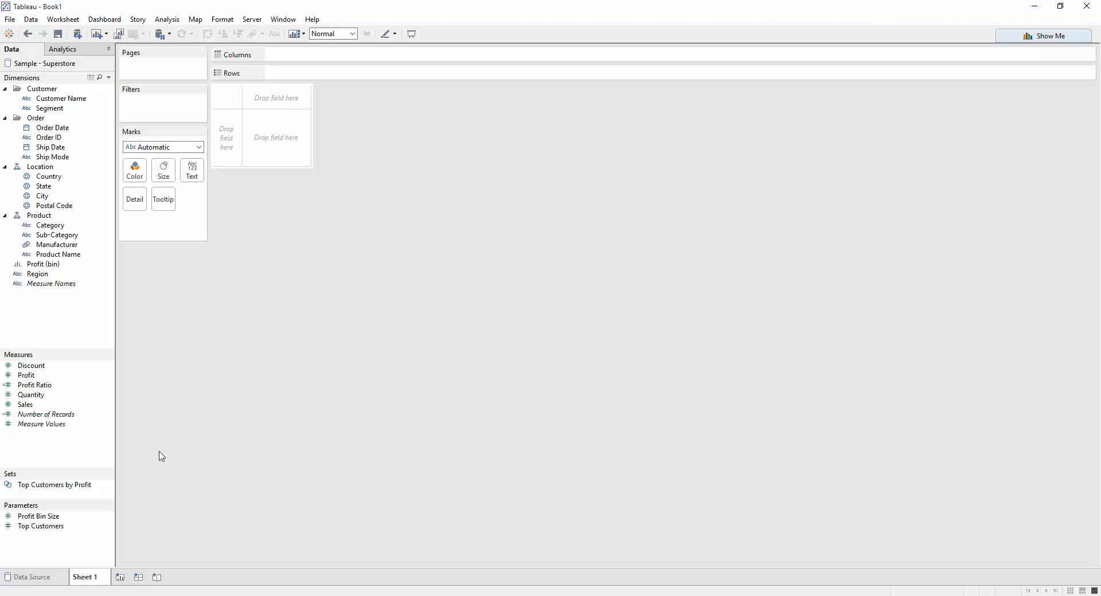
mouse_move(77, 502)
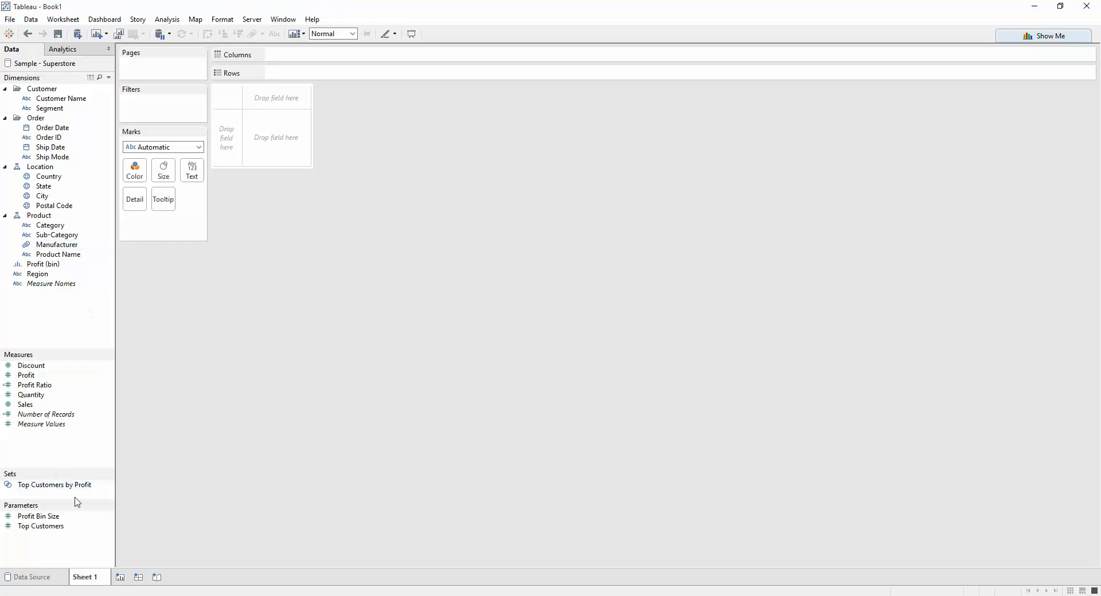
mouse_move(200, 443)
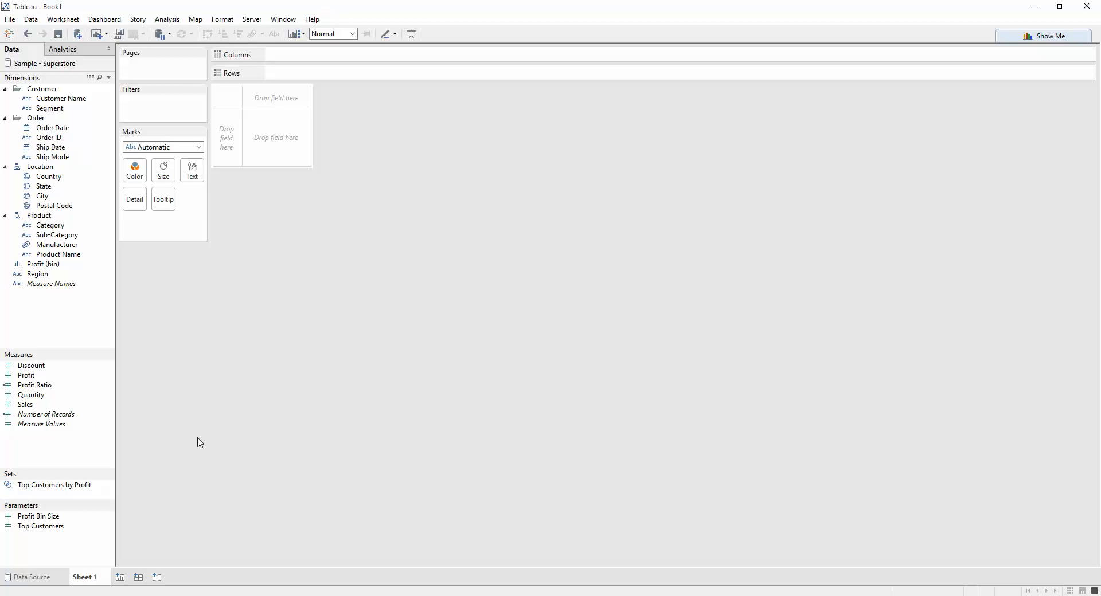
mouse_move(234, 439)
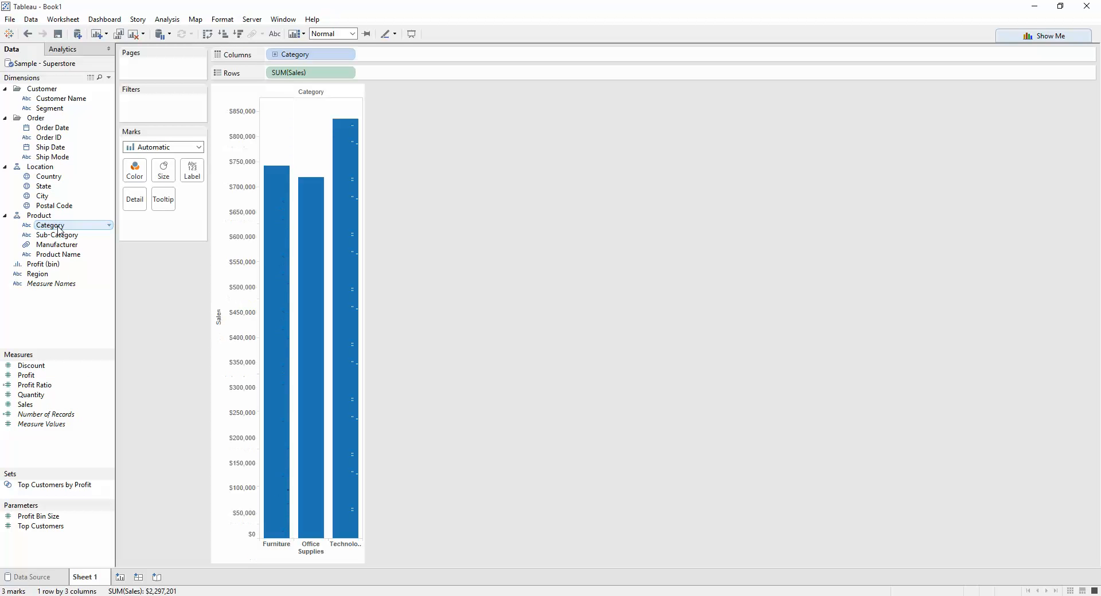
Step: Keep the Sales-by-Category bar chart showing Furniture, Office Supplies and Technology
left_click(114, 304)
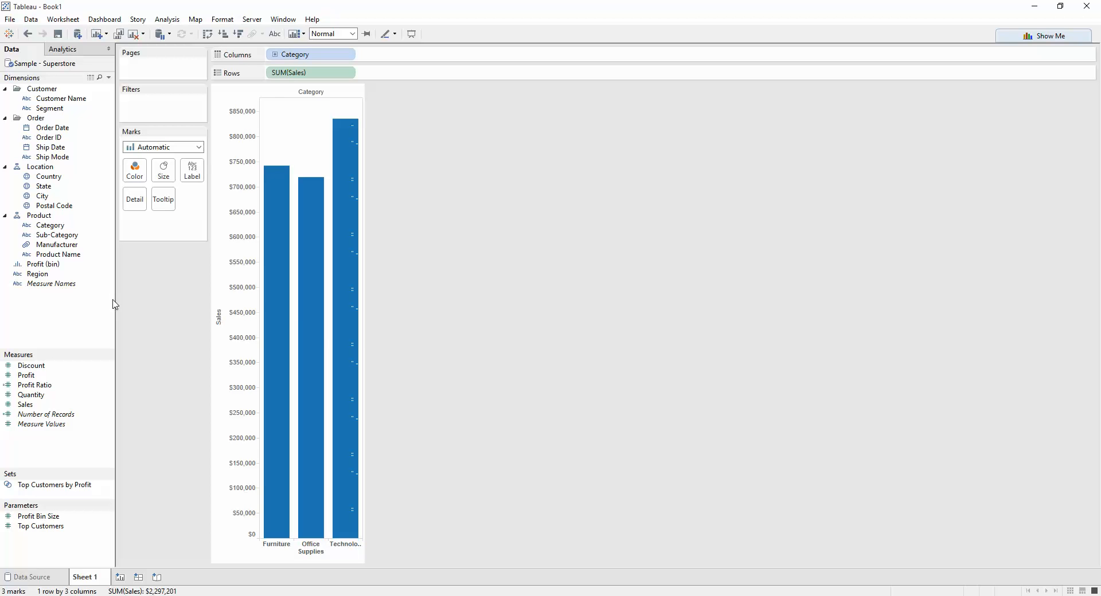
mouse_move(344, 309)
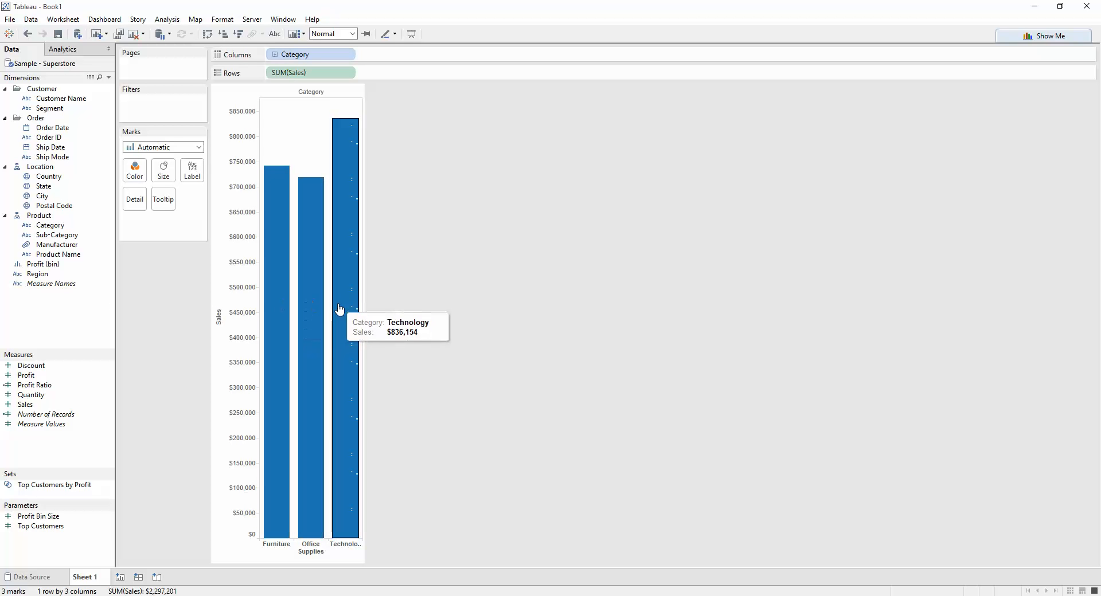
mouse_move(370, 320)
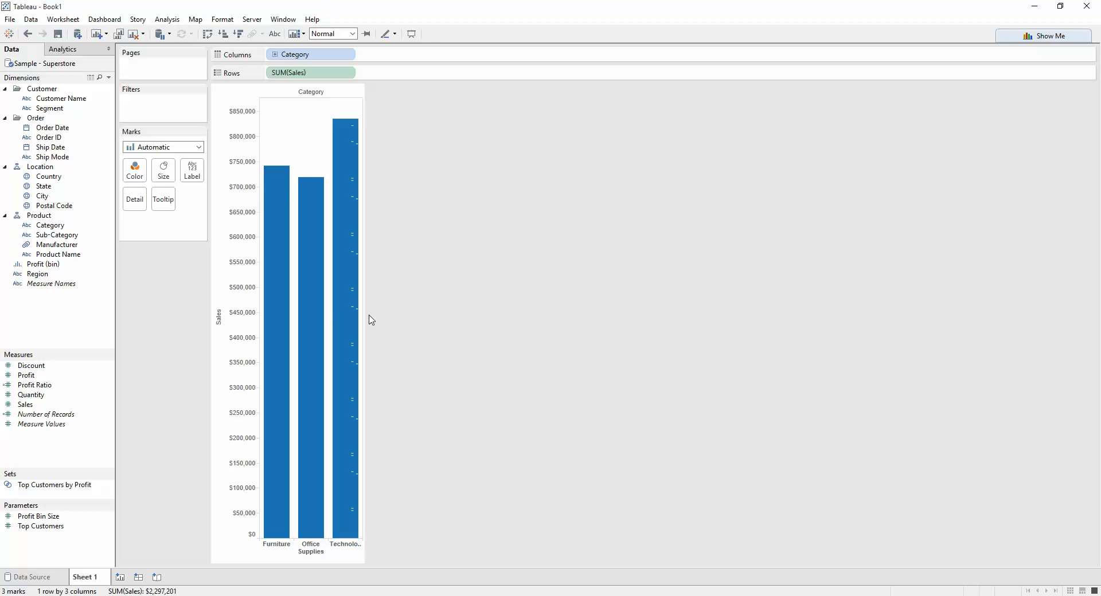
mouse_move(417, 428)
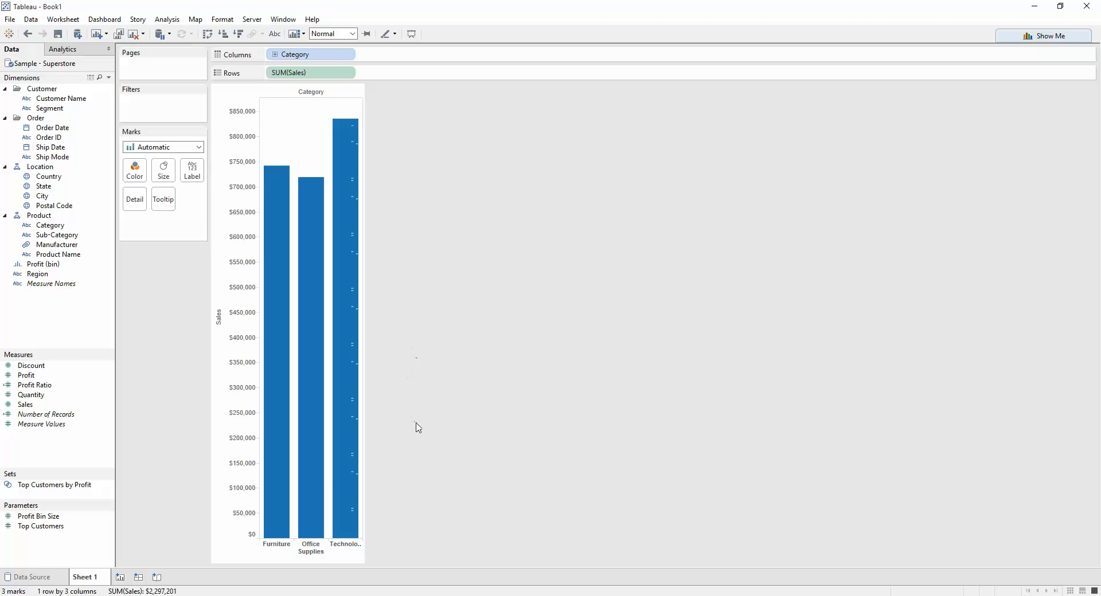
mouse_move(47, 547)
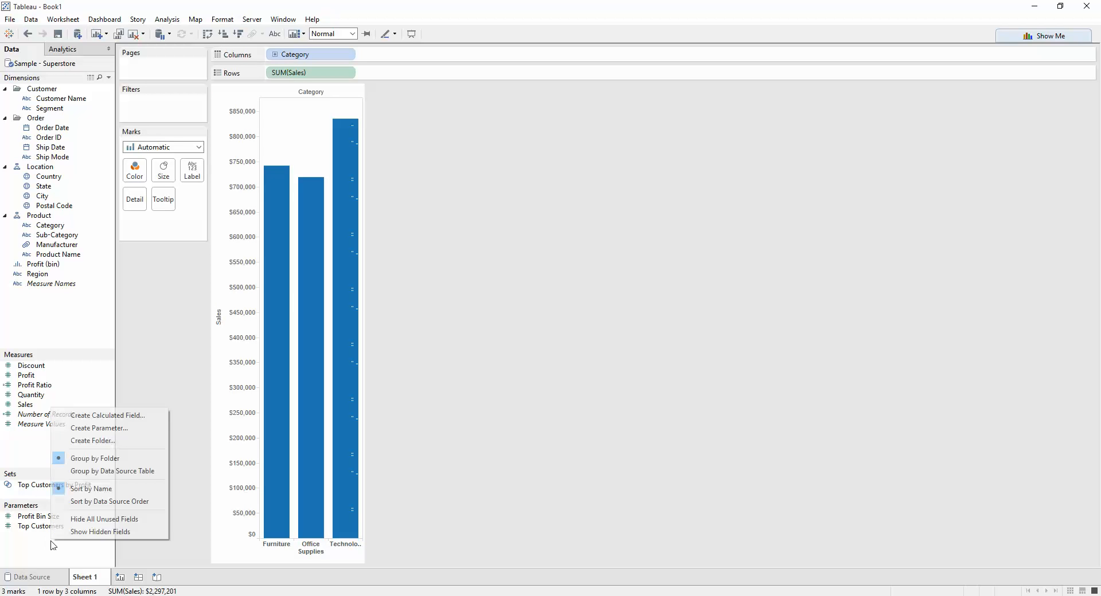
Step: Create a String parameter named 'Choose a Category' restricted to a List of values
left_click(131, 432)
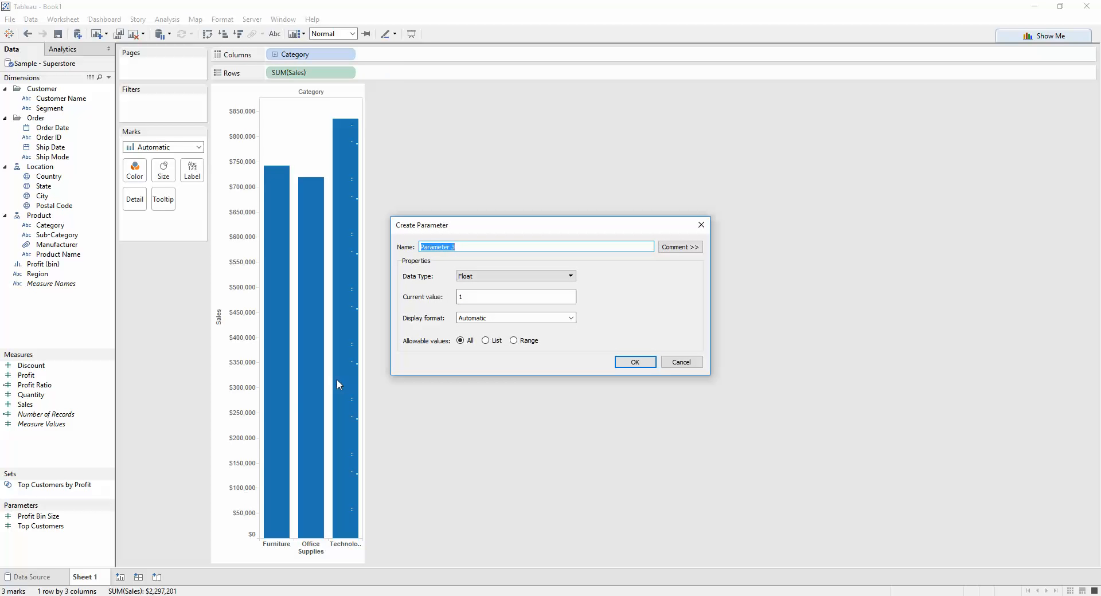
type("Choose a Category")
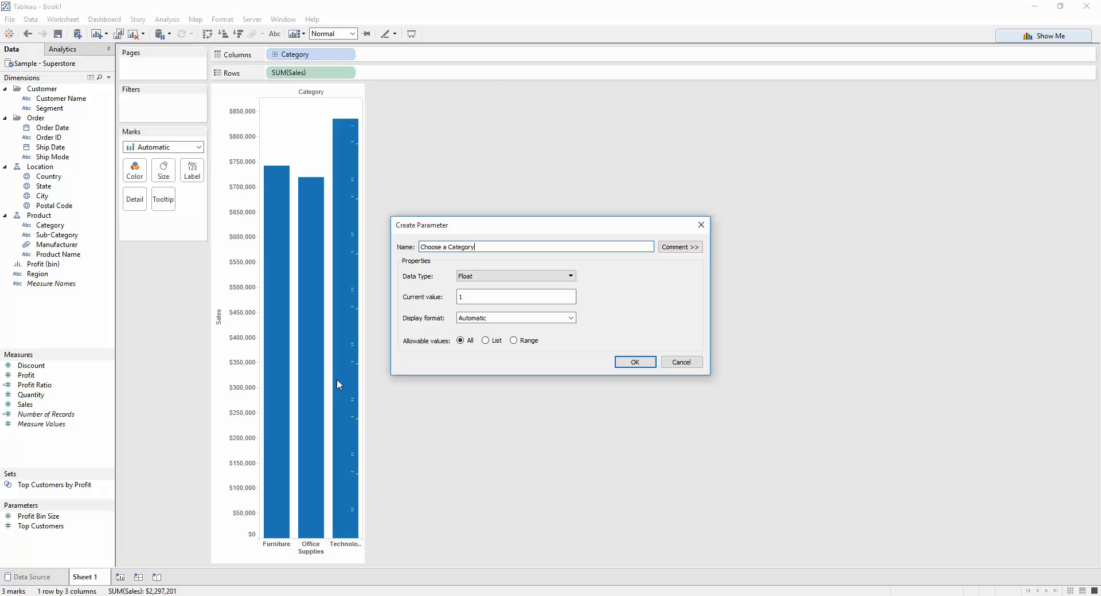
left_click(515, 275)
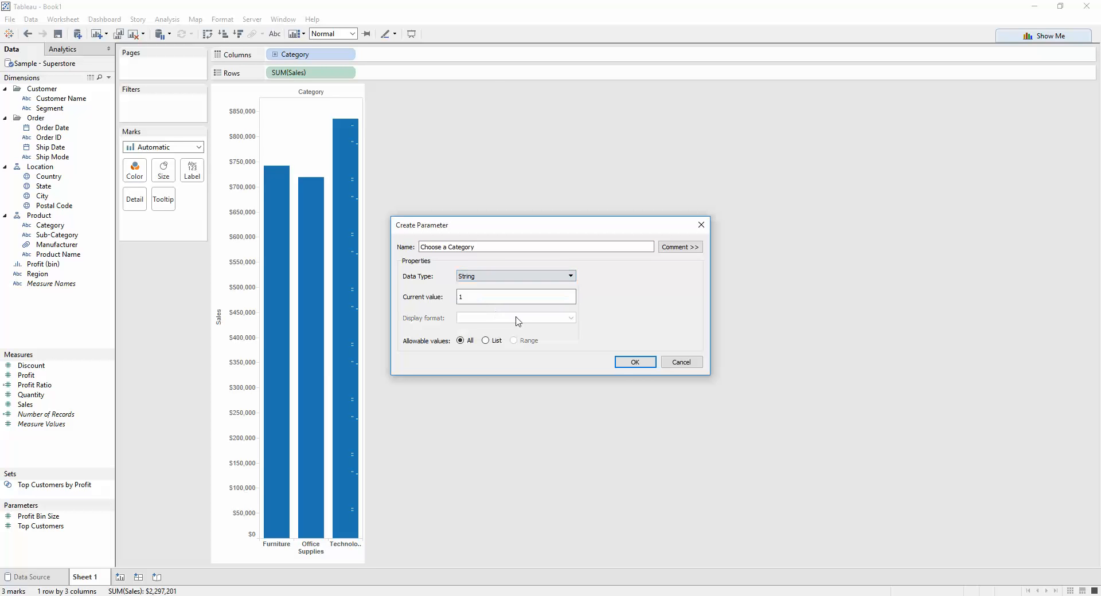
left_click(485, 341)
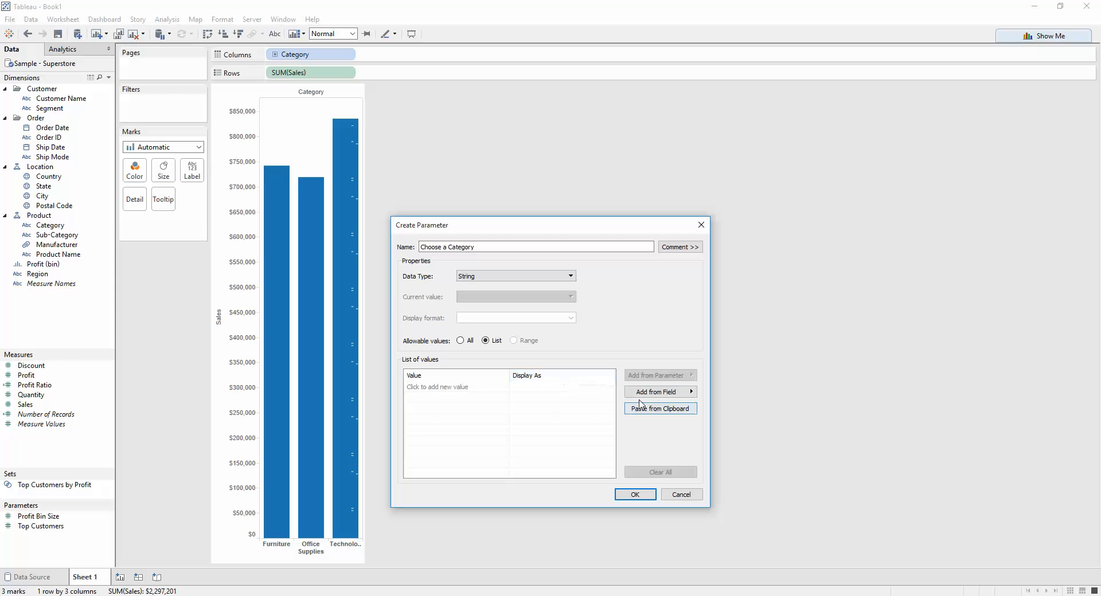
Step: Fill the parameter's list from the Category field (Furniture, Office Supplies, Technology) and create it
left_click(656, 391)
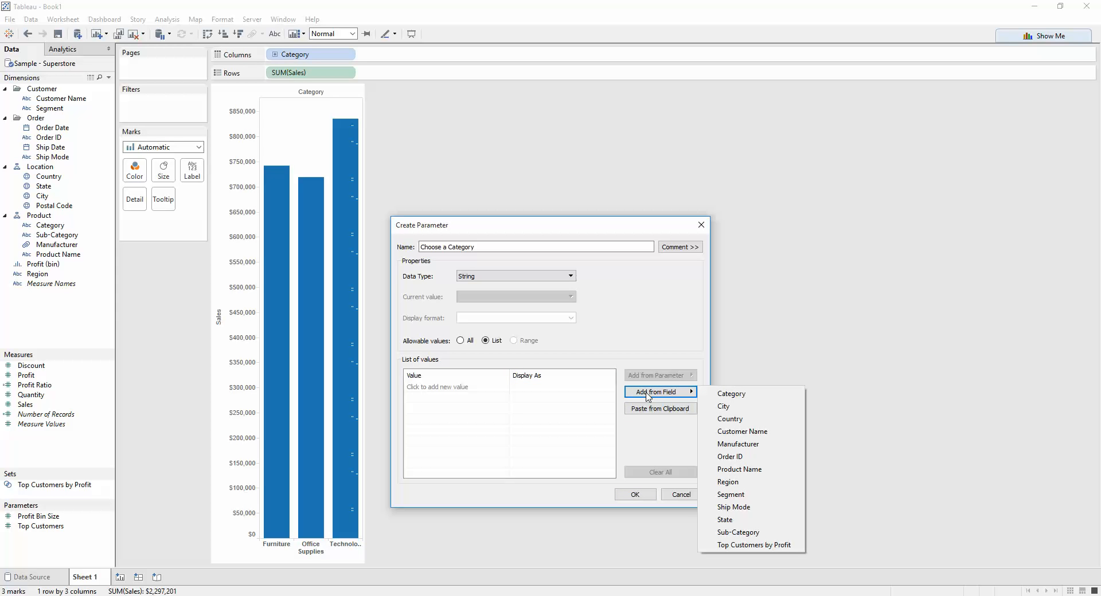
mouse_move(731, 393)
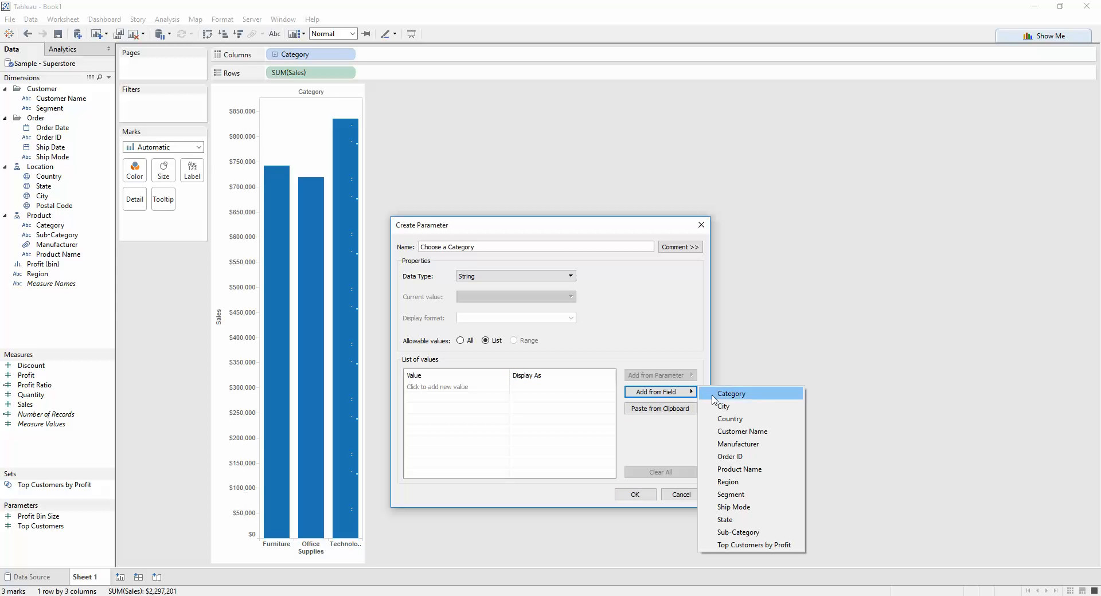
mouse_move(721, 401)
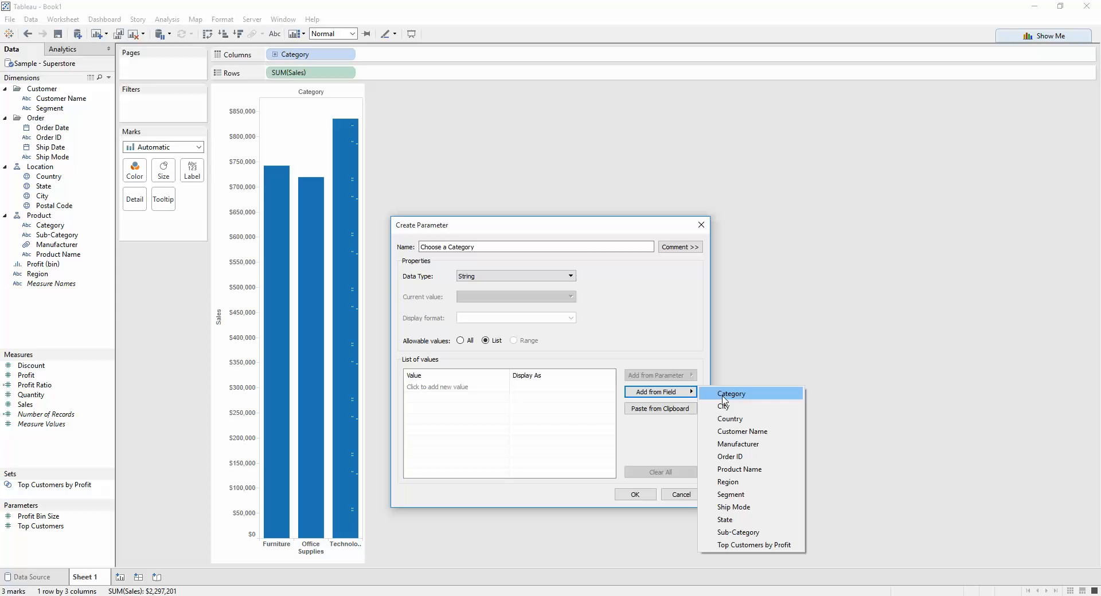
left_click(730, 393)
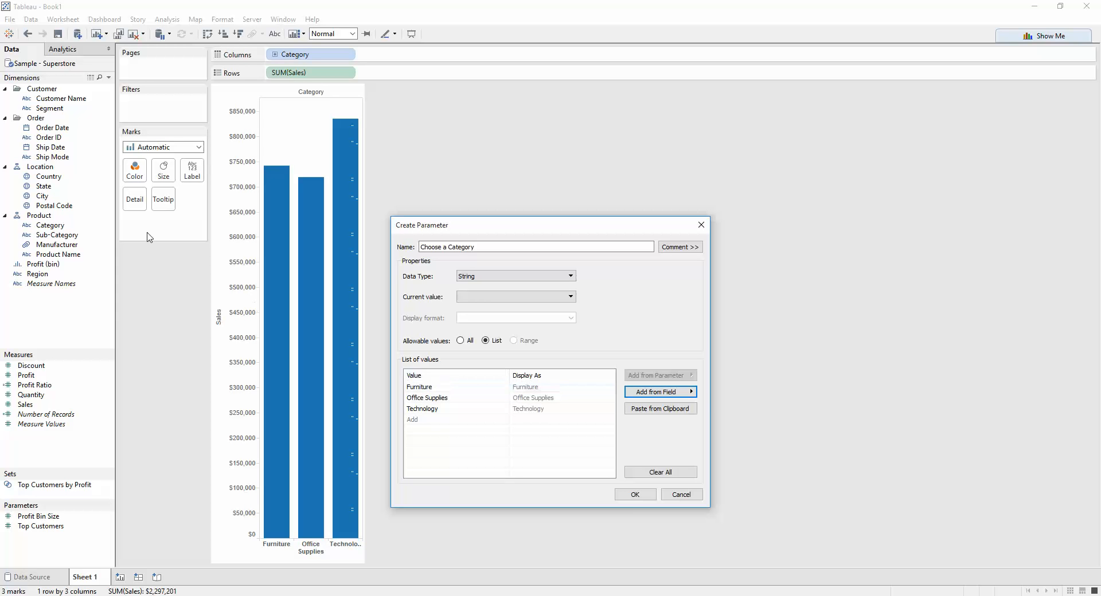
mouse_move(404, 373)
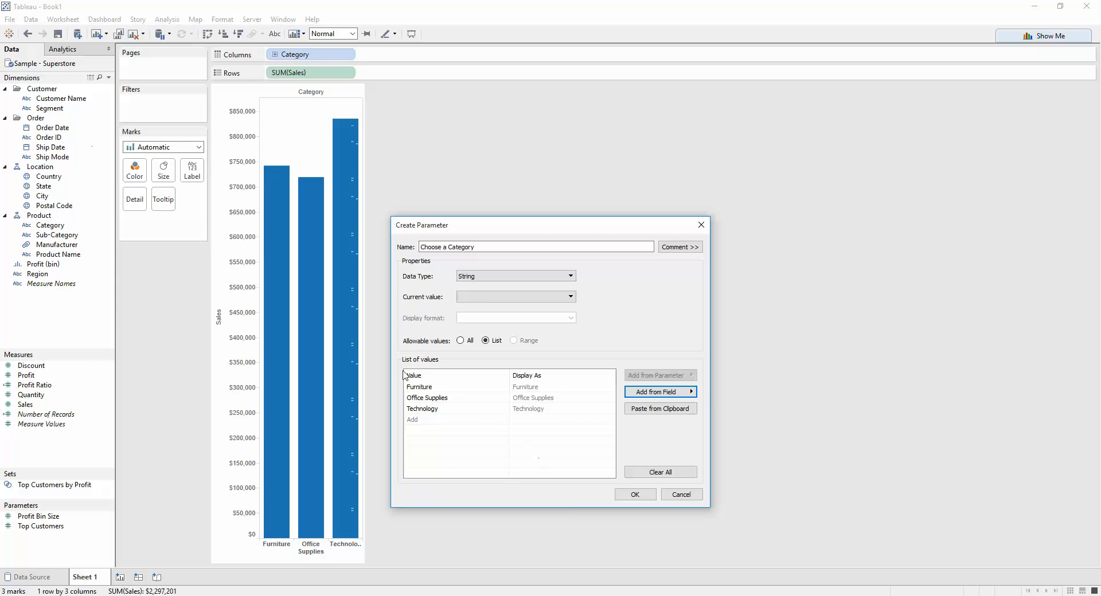
mouse_move(591, 432)
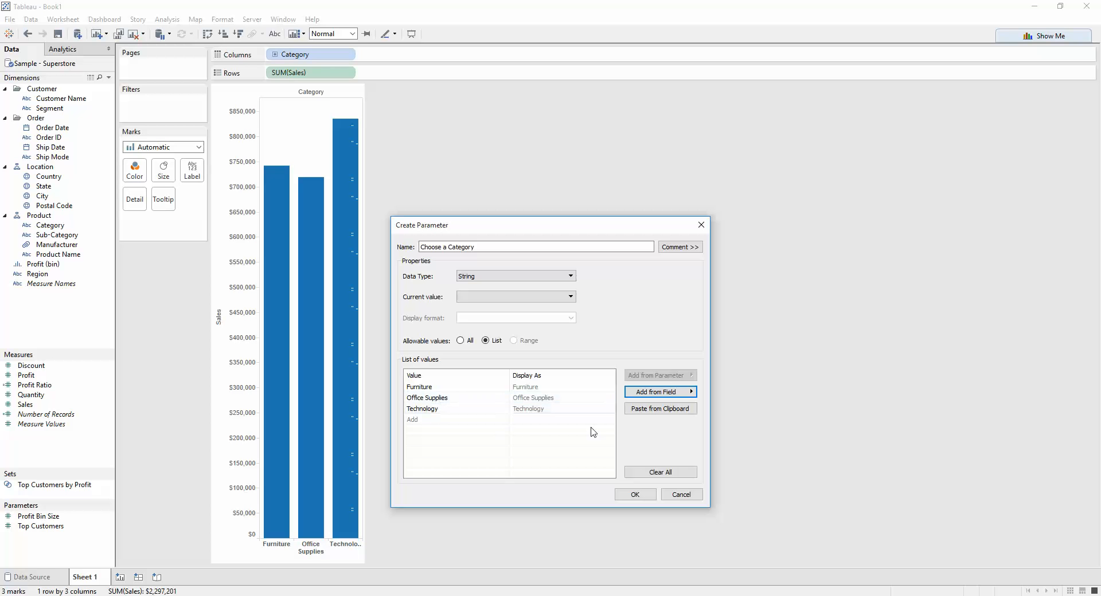
left_click(656, 392)
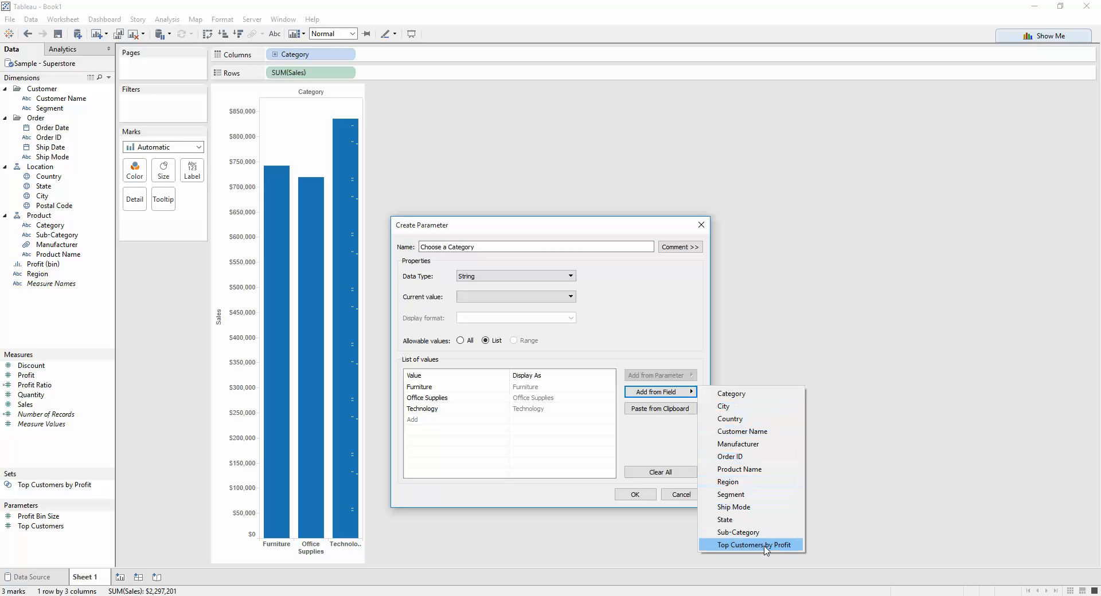
mouse_move(738, 468)
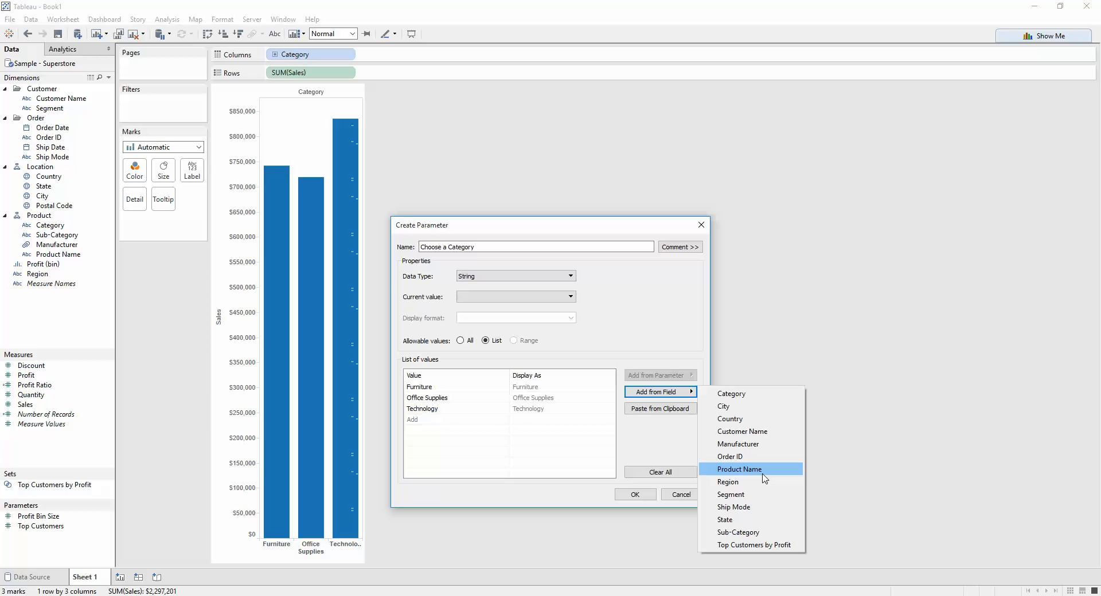
mouse_move(539, 301)
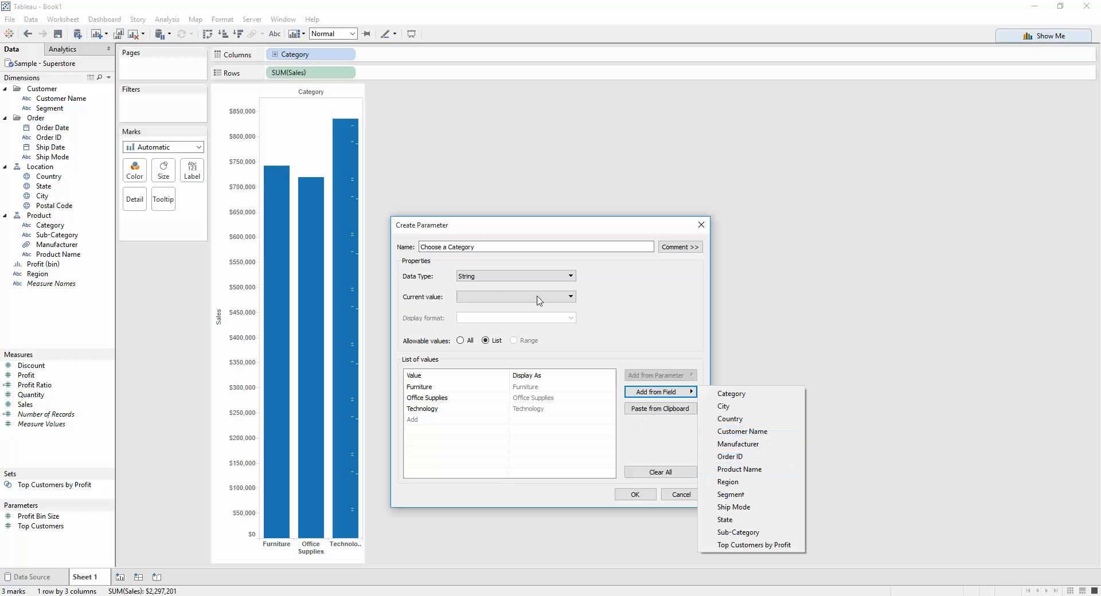
mouse_move(627, 454)
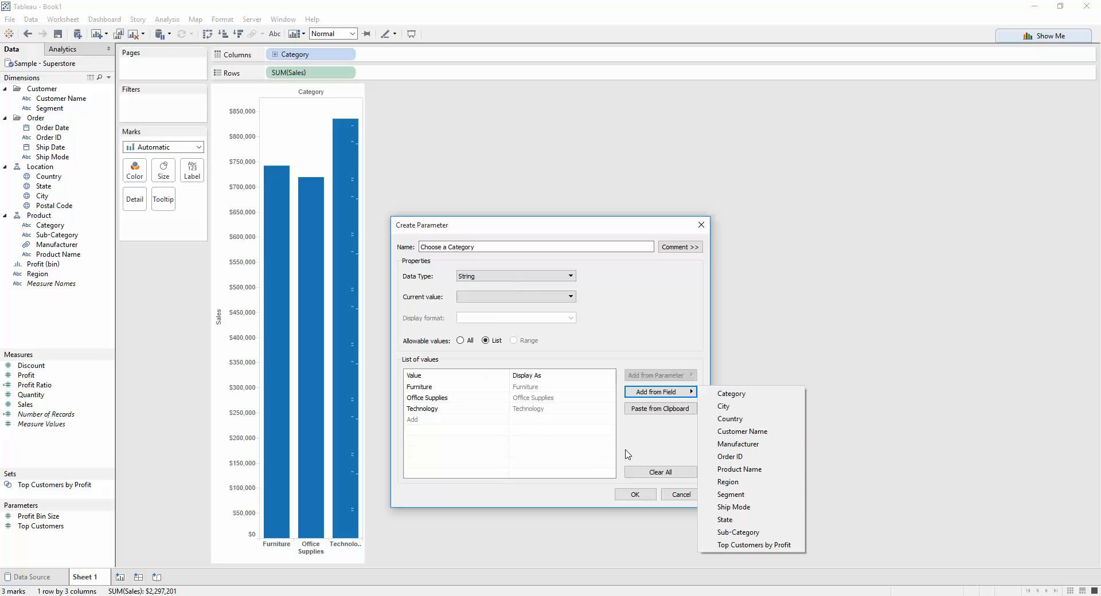
left_click(634, 494)
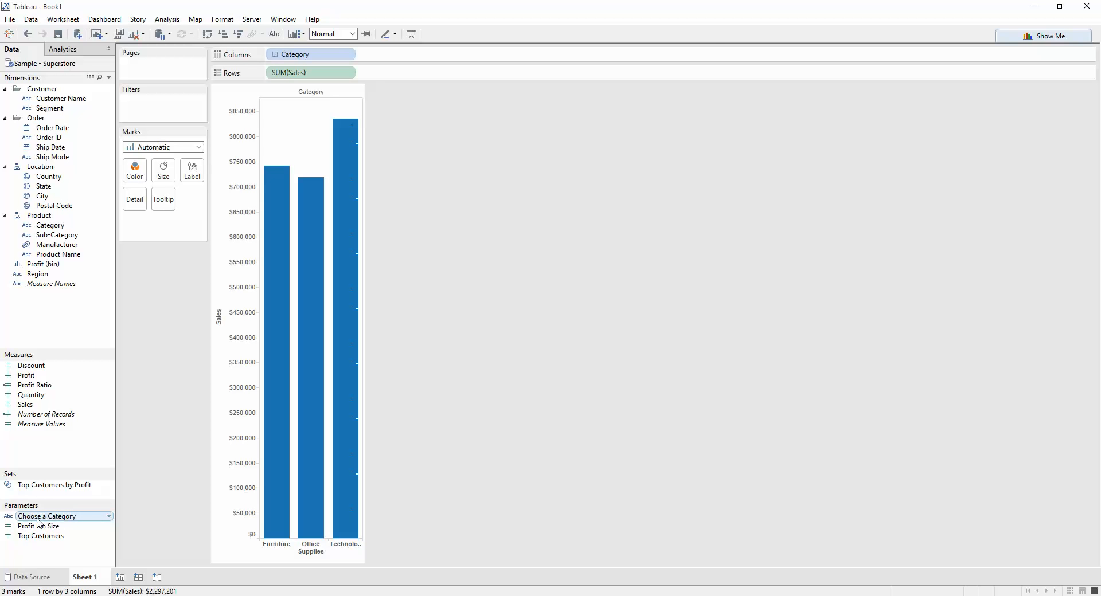
Step: Show the Choose a Category parameter control on the worksheet
right_click(46, 516)
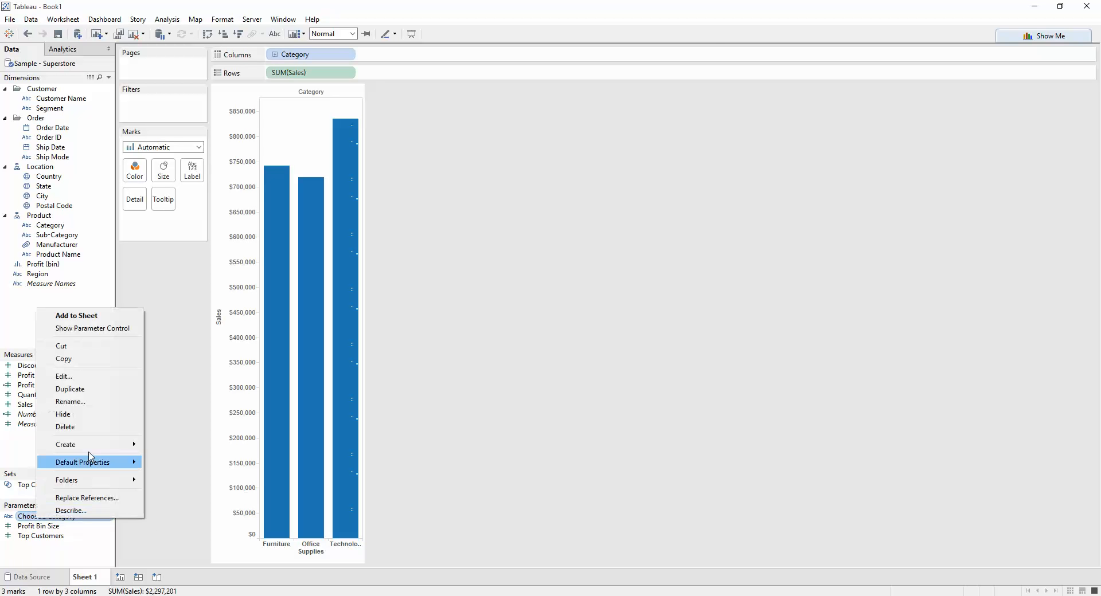
mouse_move(91, 328)
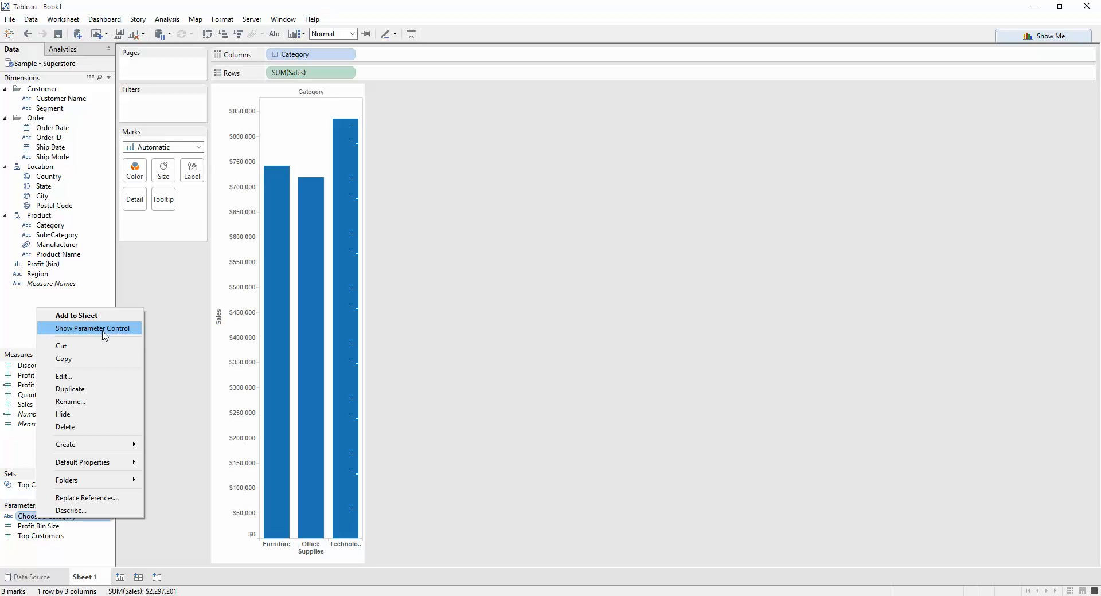
left_click(93, 328)
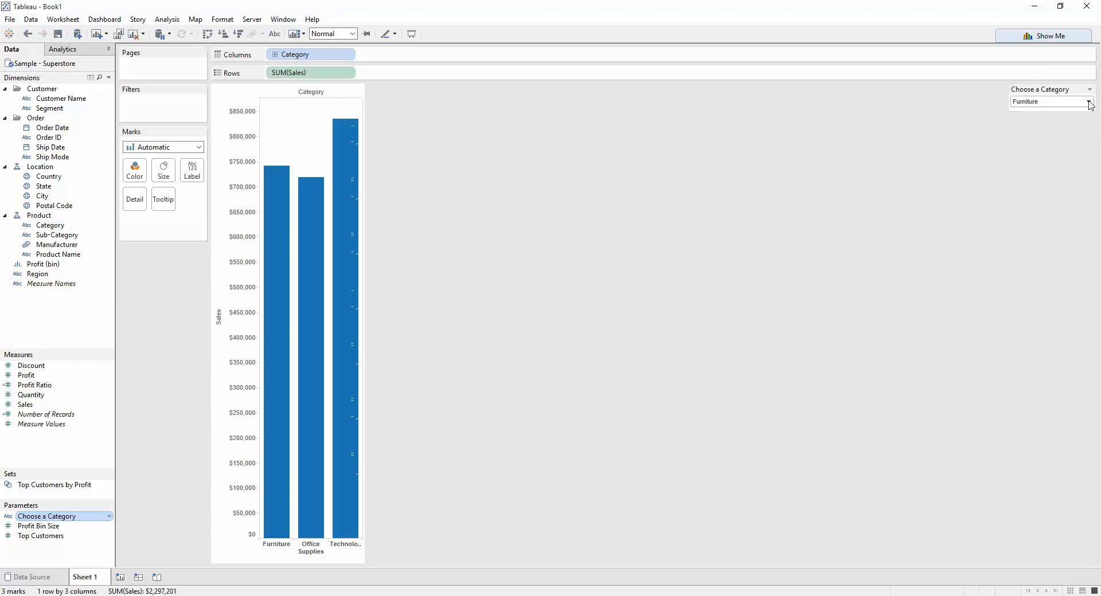
Step: Try Office Supplies and Furniture in the control, leaving it set to Office Supplies
left_click(1089, 101)
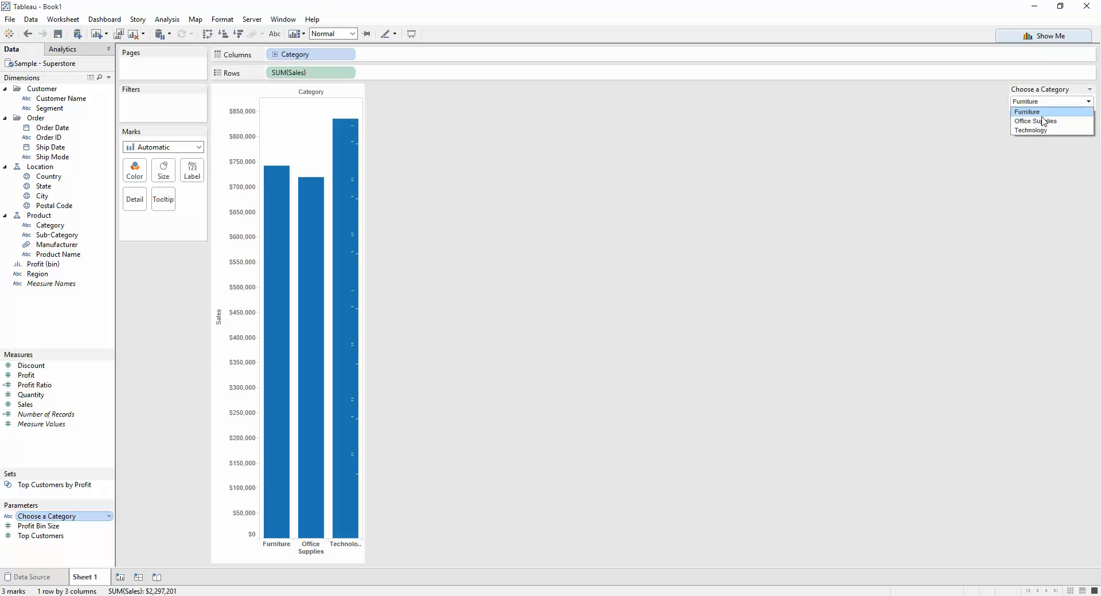
left_click(1034, 120)
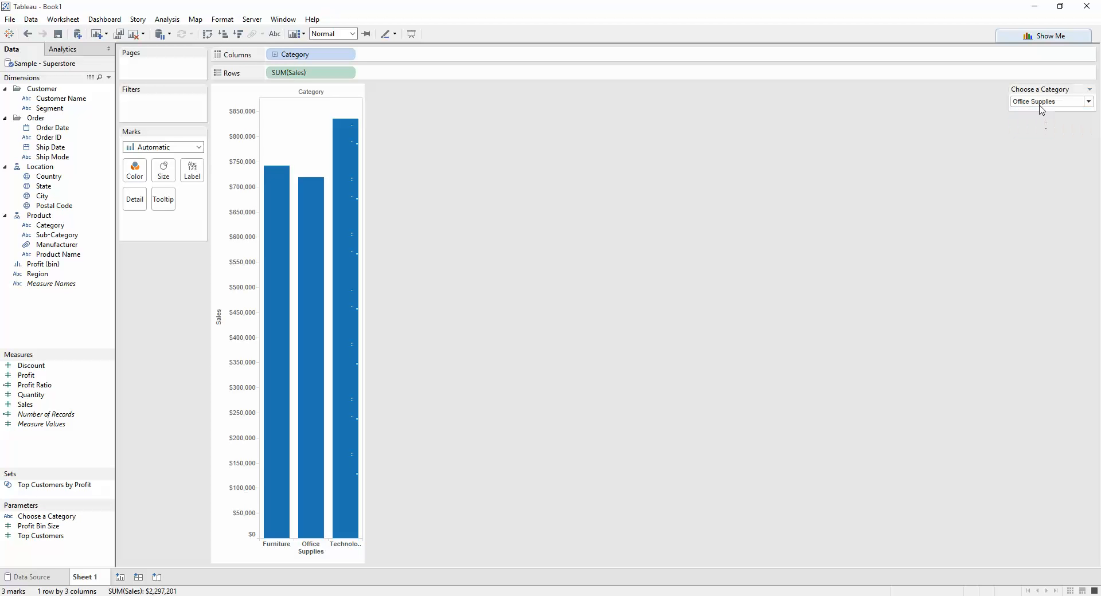
left_click(1051, 101)
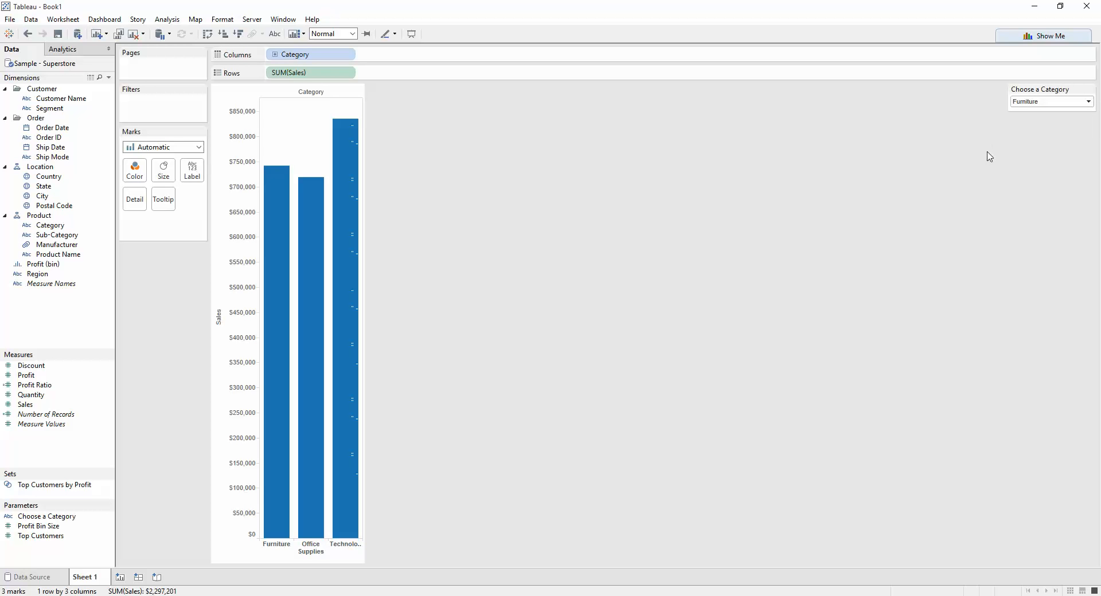
mouse_move(1023, 143)
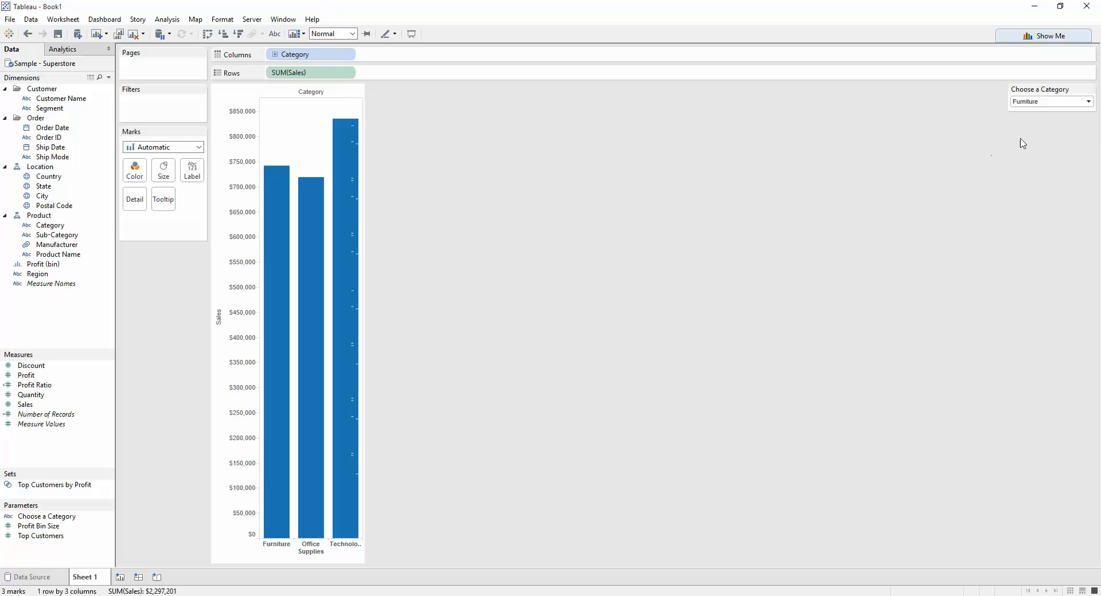
left_click(1051, 101)
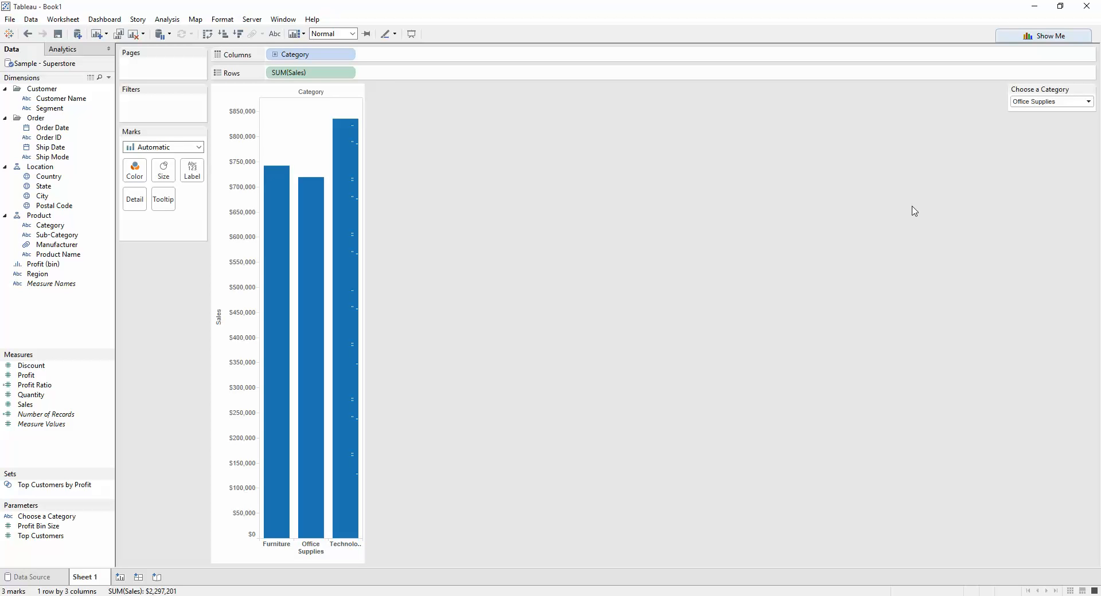
mouse_move(442, 364)
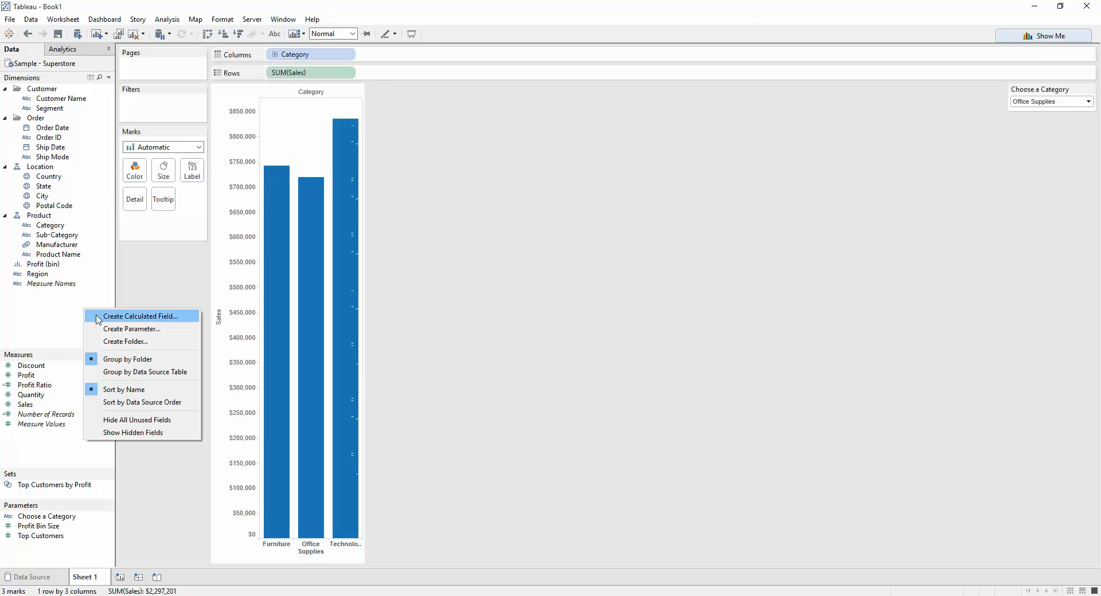
Step: Create a new calculated field and name it 'Category Parameter Calculation'
left_click(140, 316)
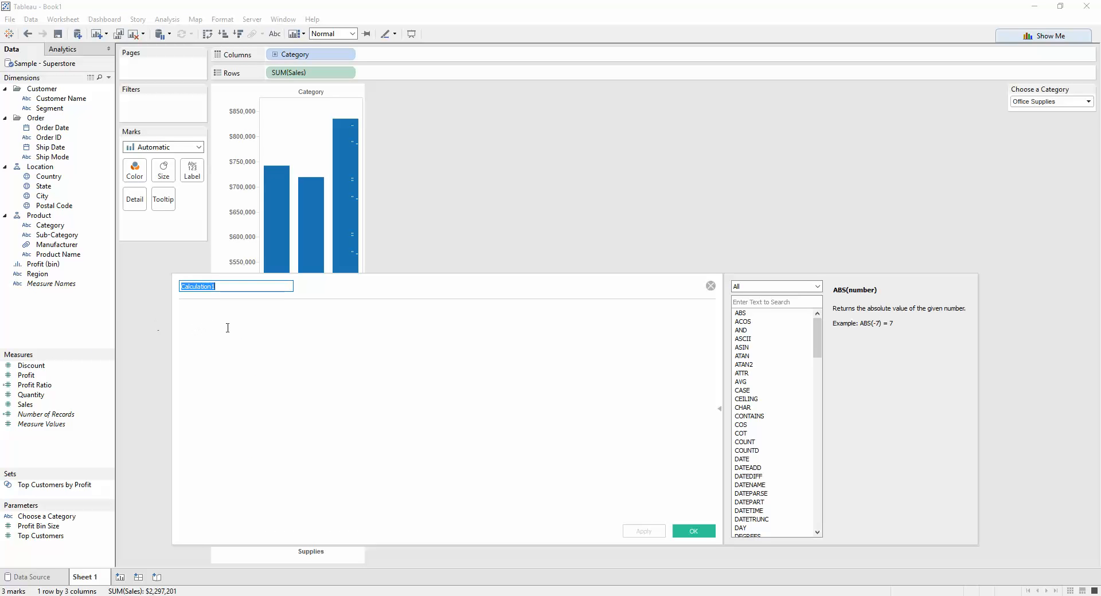
type("c")
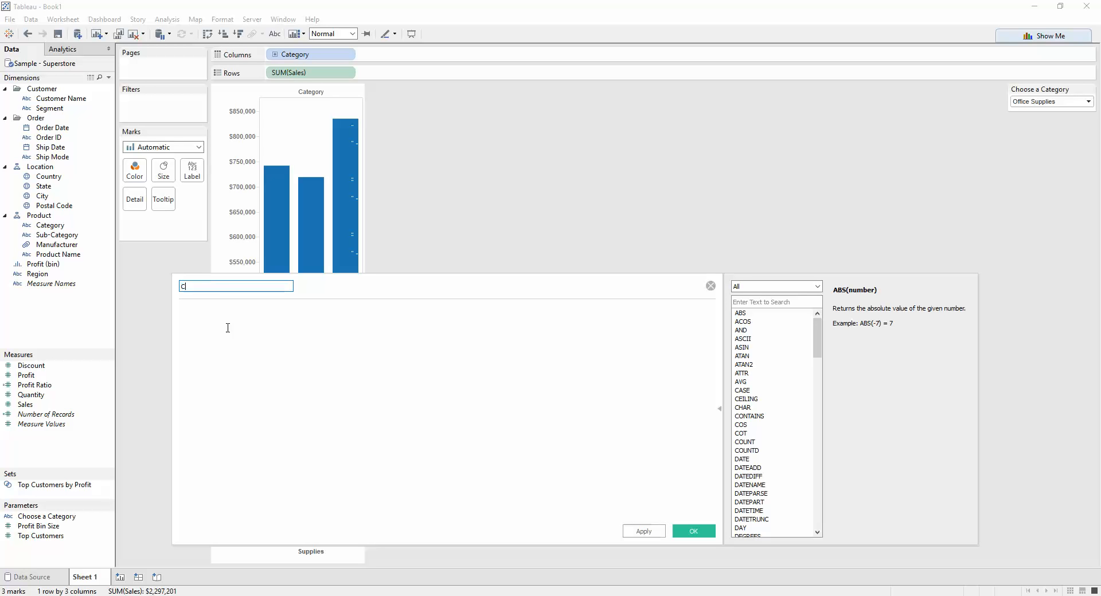
type("Category AP")
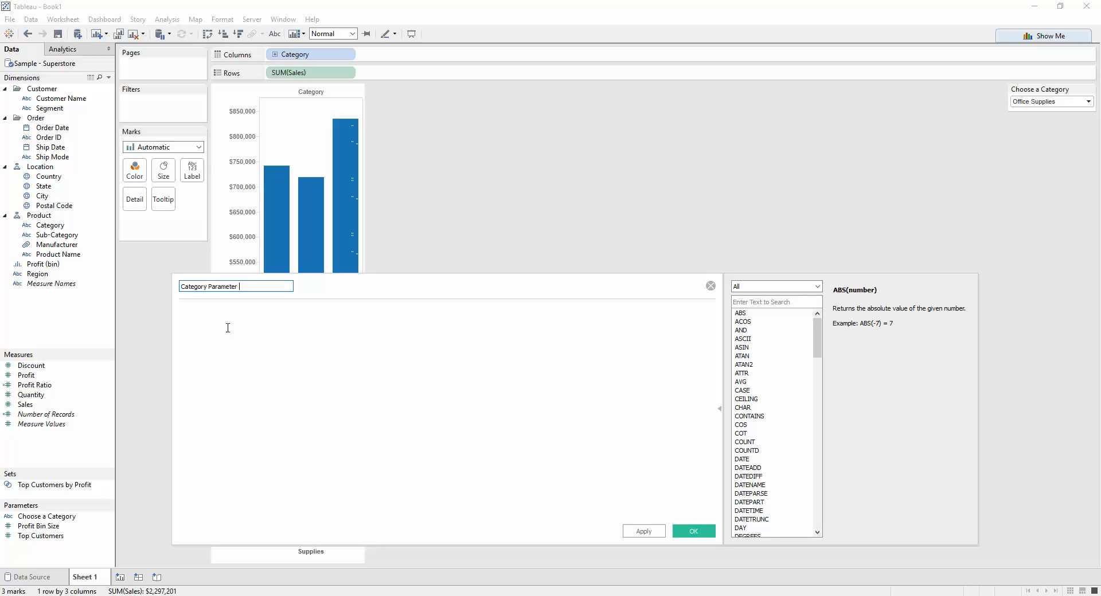
type("Calcu")
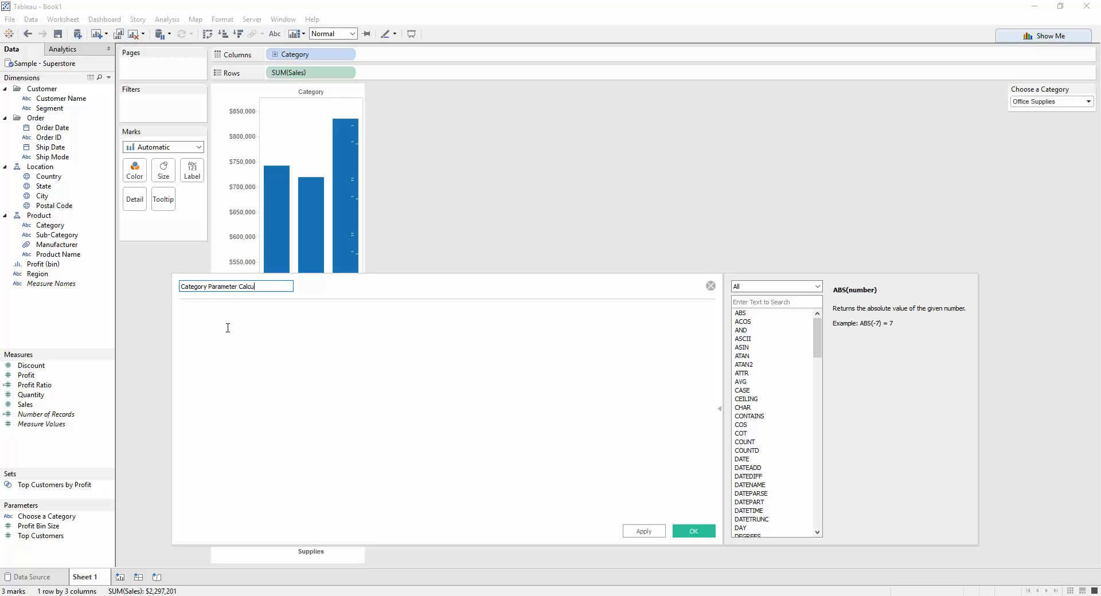
type("lation")
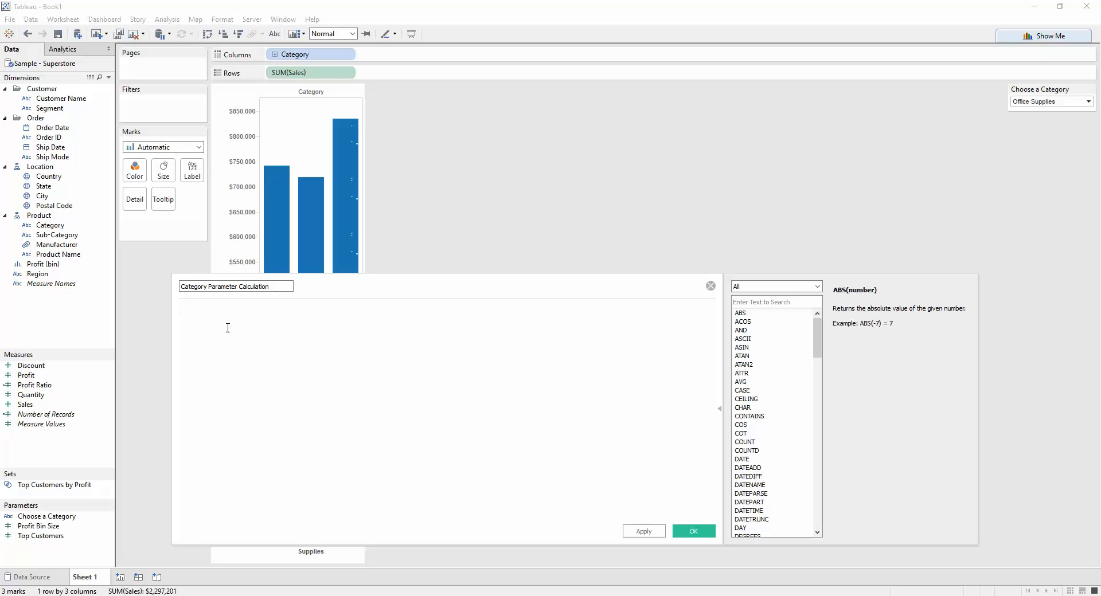
left_click(227, 310)
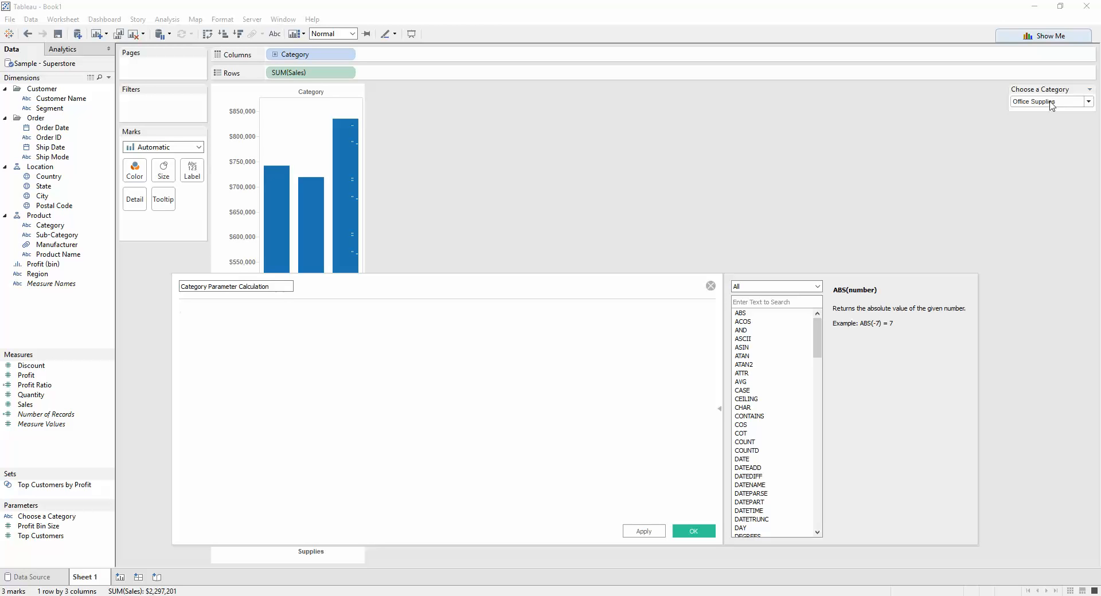
Step: Write the condition IF [Choose a Category] = [Category] in the formula
type("IF")
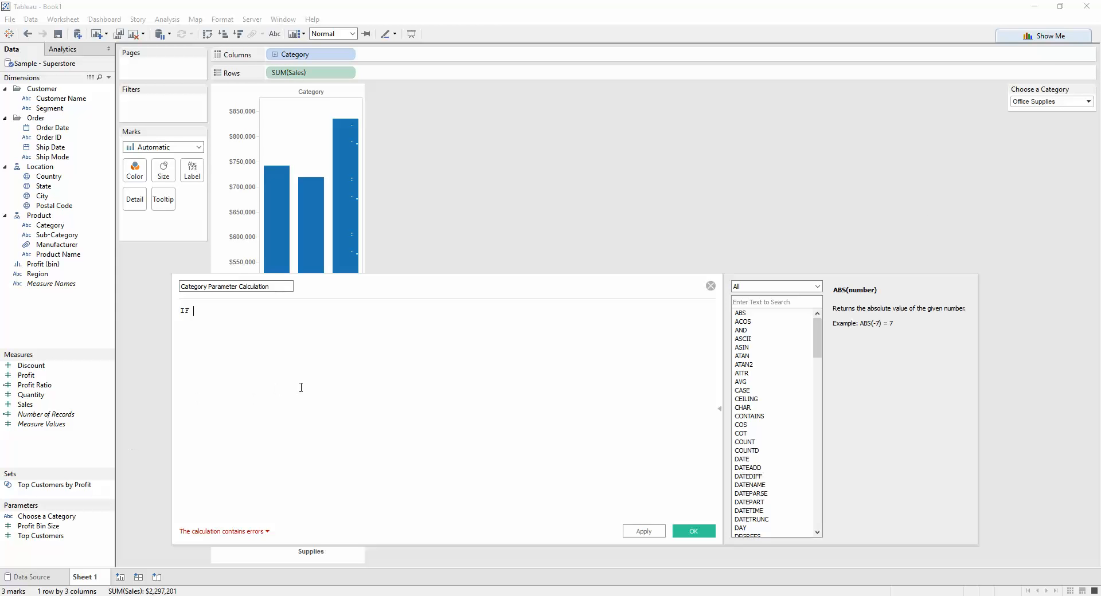
type("[Choose a Category]")
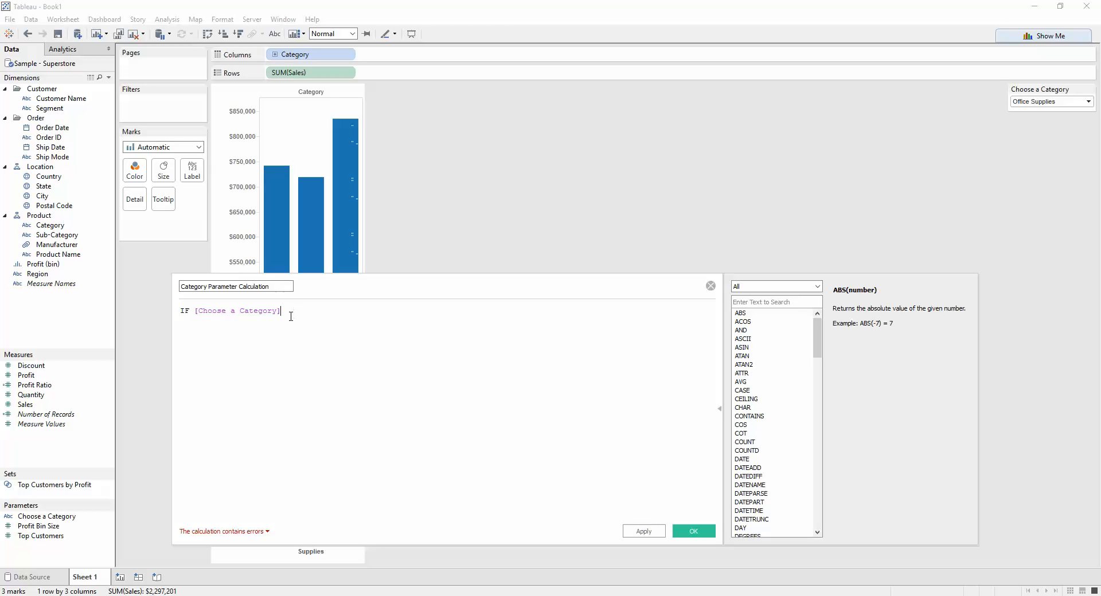
mouse_move(296, 315)
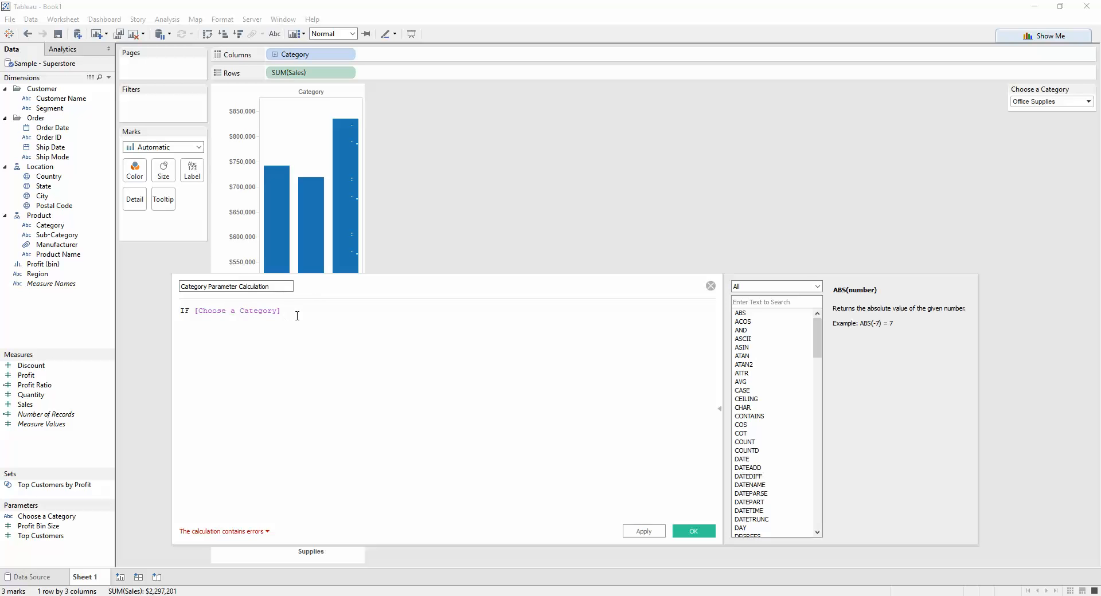
type("=ca")
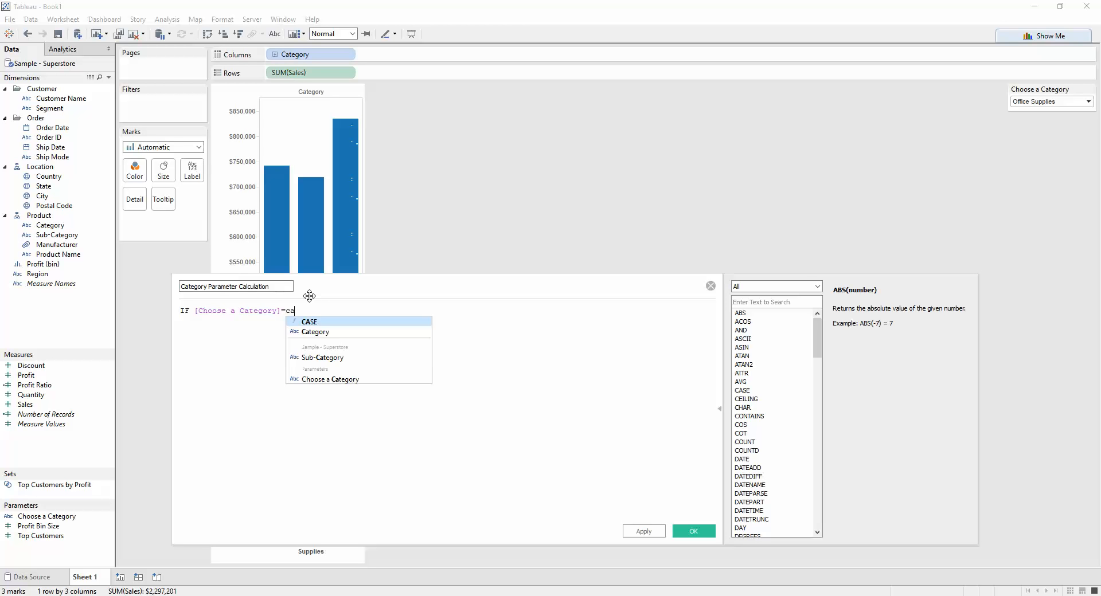
left_click(315, 331)
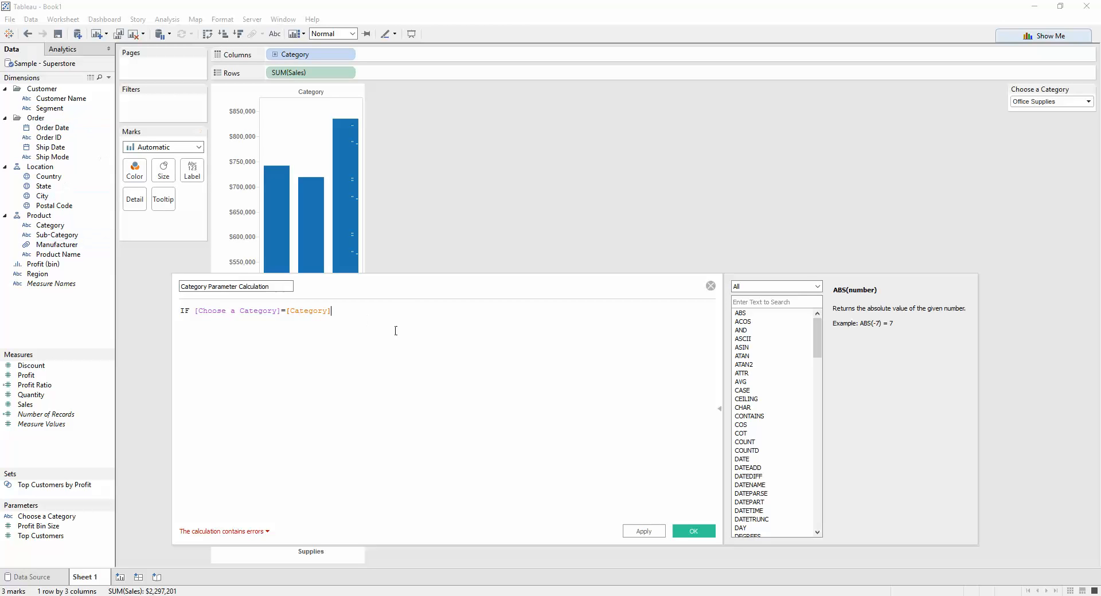
Step: Finish it as THEN "True" ELSE "False" END and save the valid calculation
type("THEN")
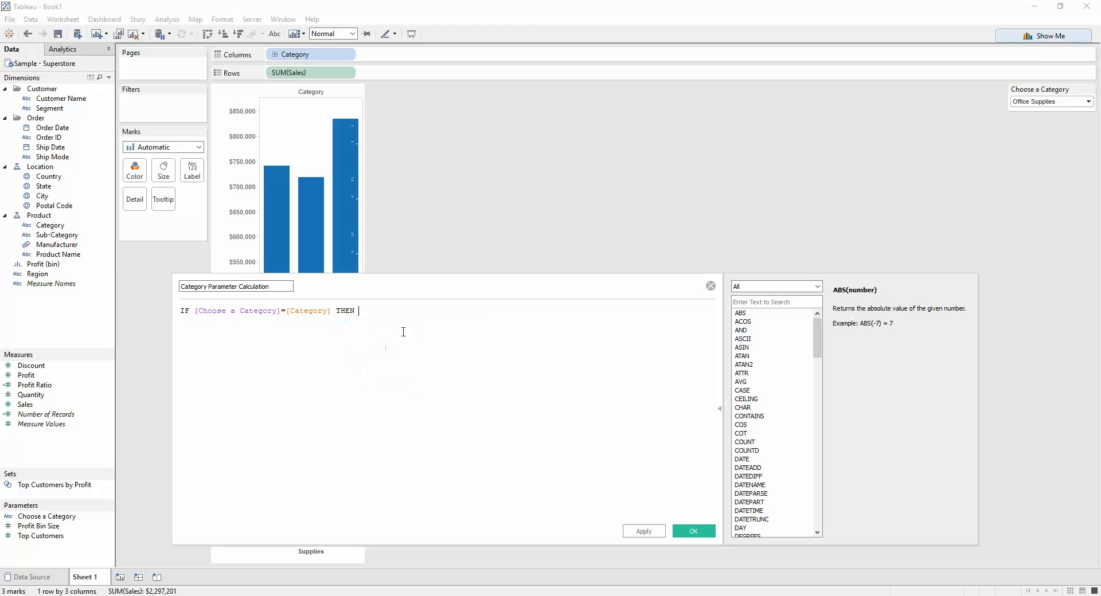
type("\"True")
type("Else")
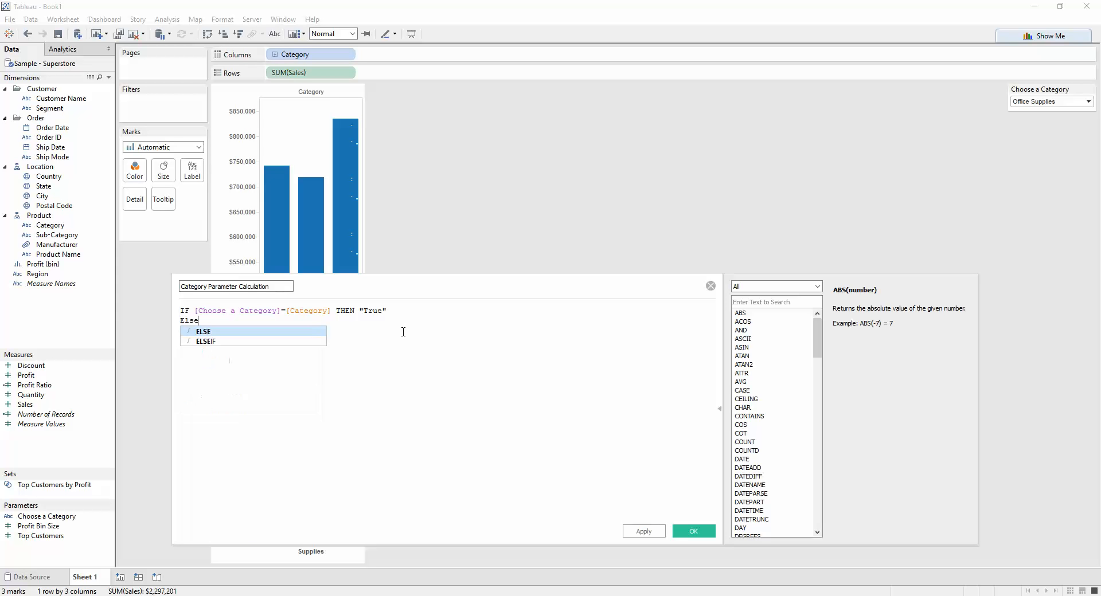
left_click(204, 330)
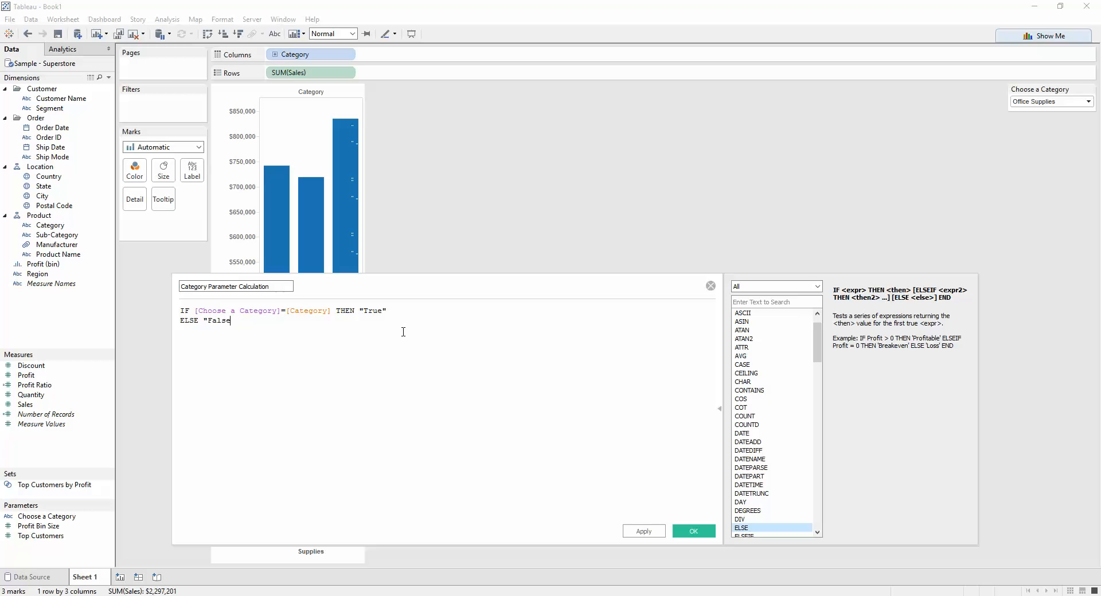
type("END")
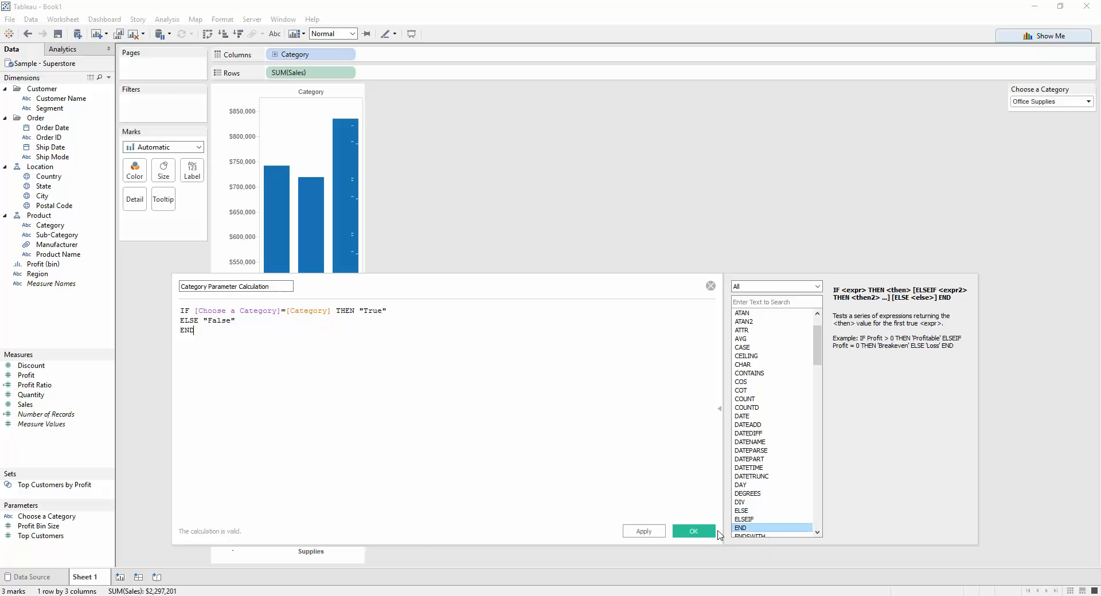
left_click(693, 530)
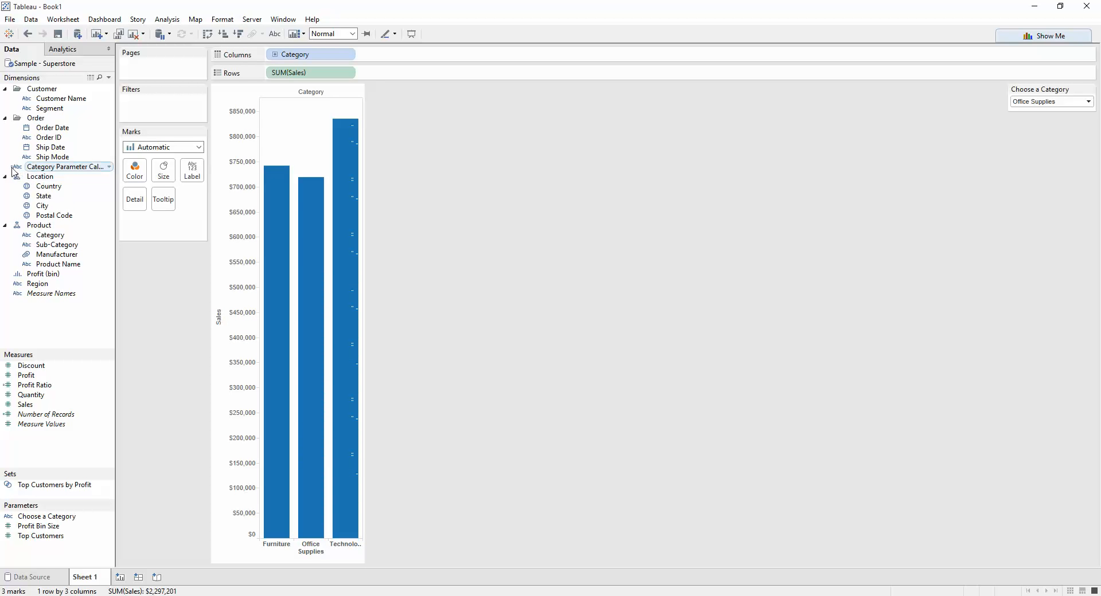
Step: Colour the bars by Category Parameter Calculation so Office Supplies shows orange, others blue
left_click_drag(63, 166, 133, 170)
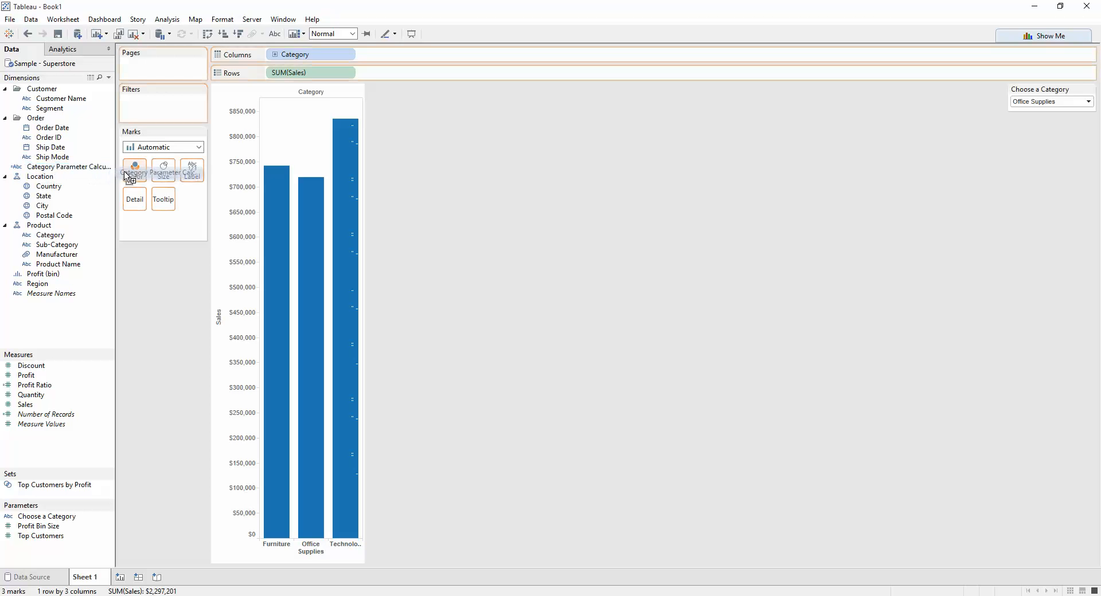
left_click_drag(69, 166, 134, 170)
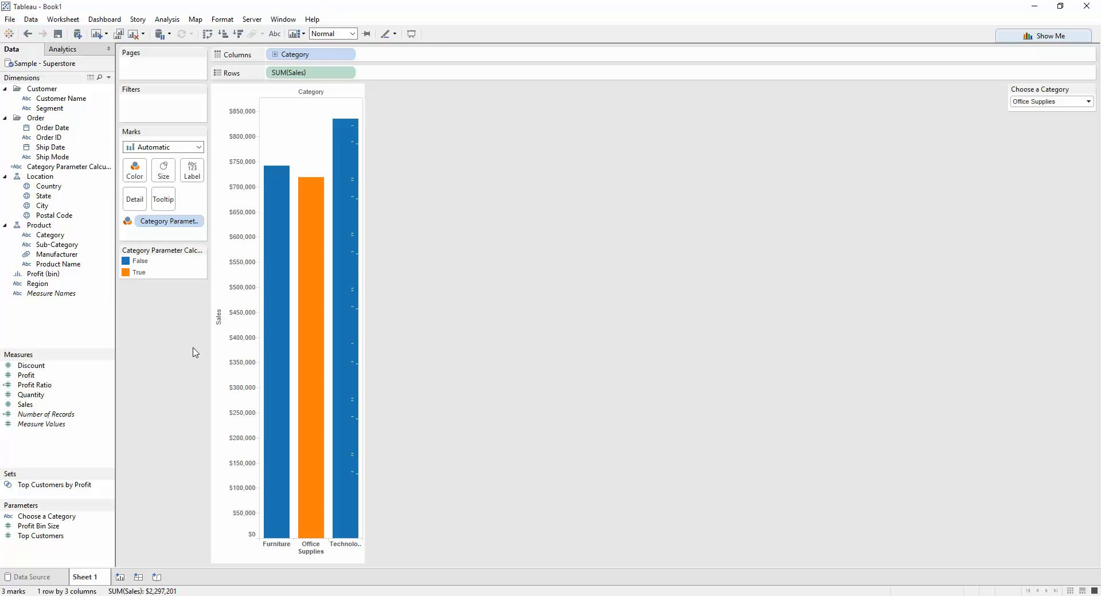
mouse_move(179, 377)
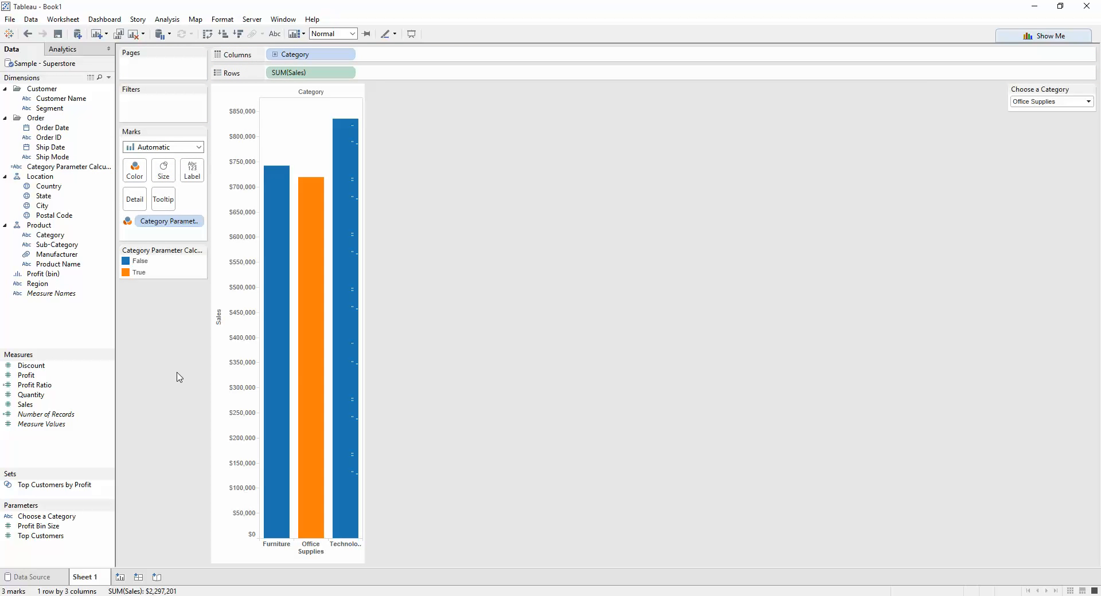
mouse_move(1043, 102)
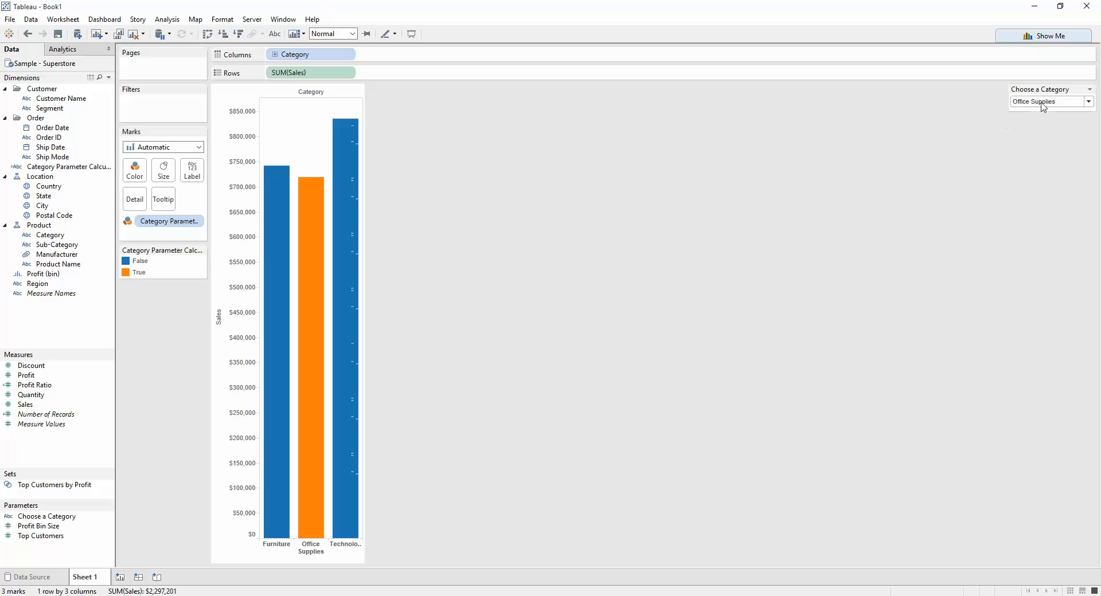
mouse_move(271, 326)
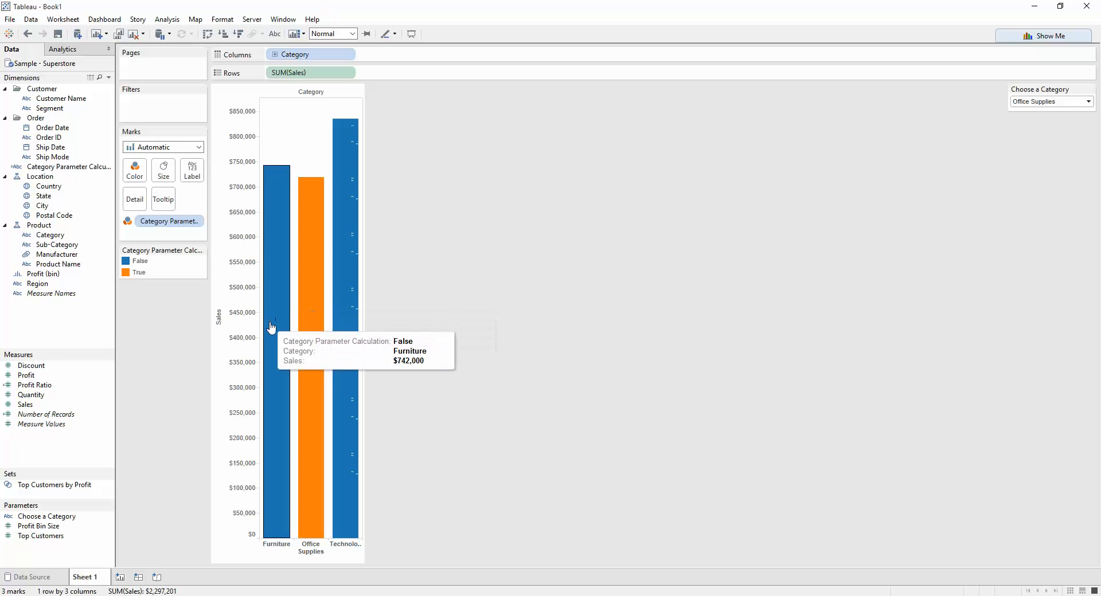
mouse_move(525, 355)
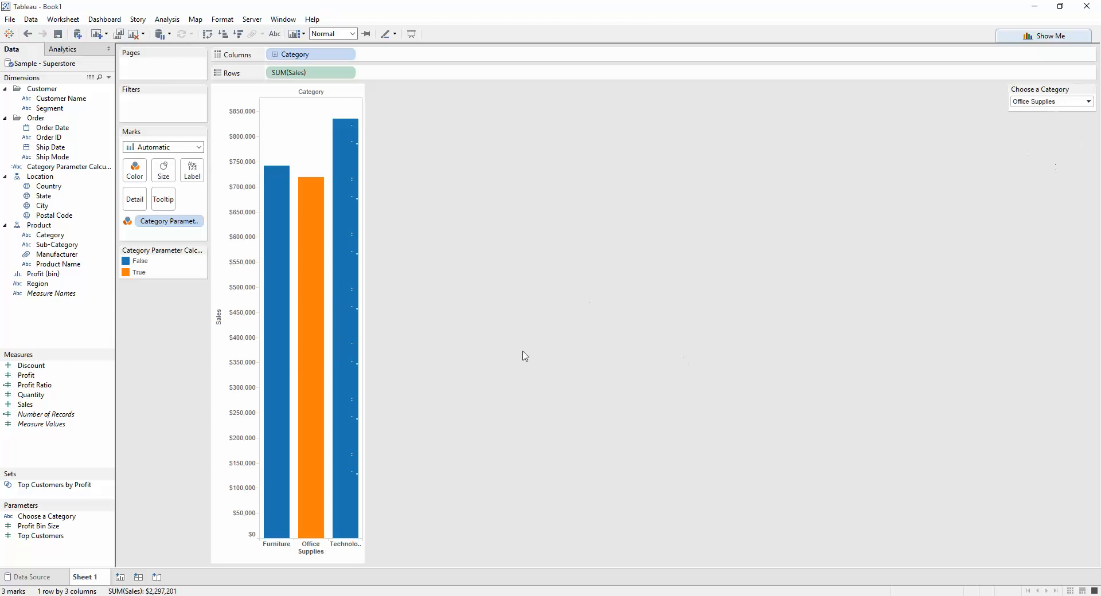
mouse_move(170, 232)
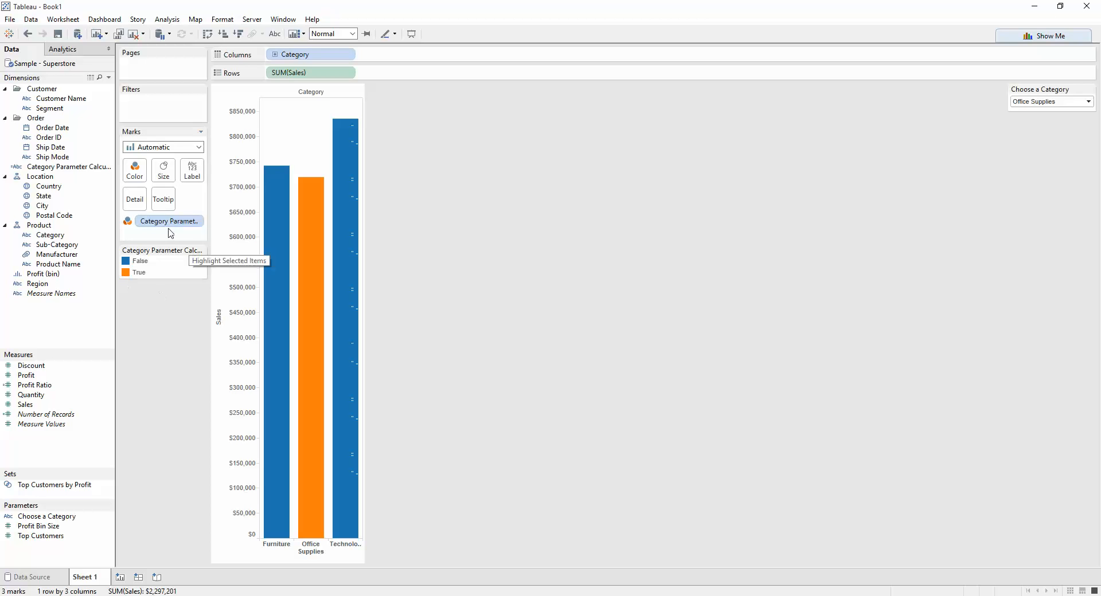
left_click(1085, 100)
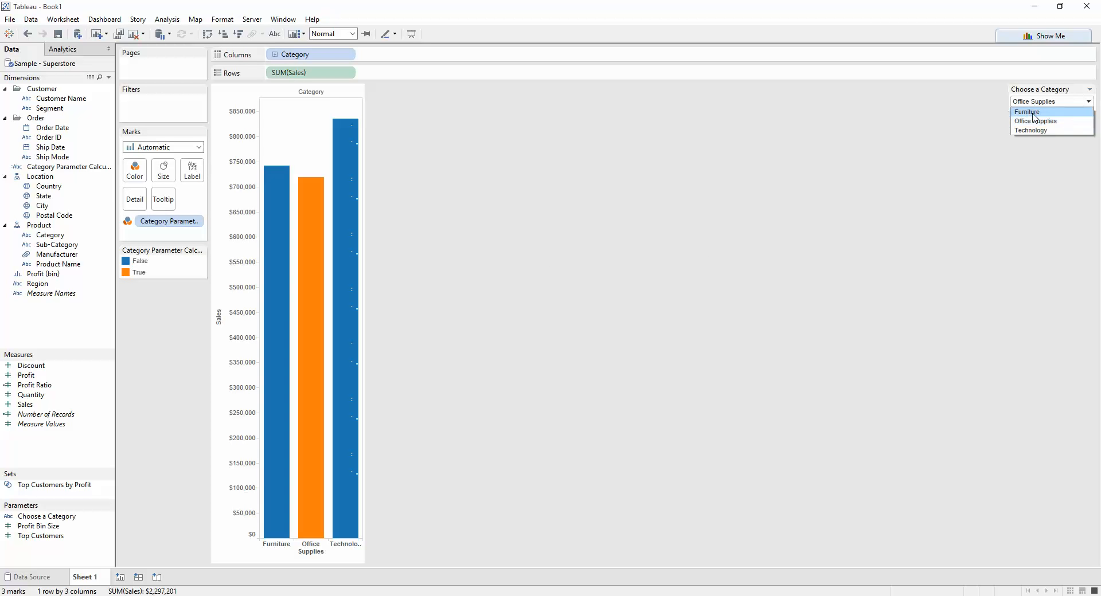
left_click(1030, 129)
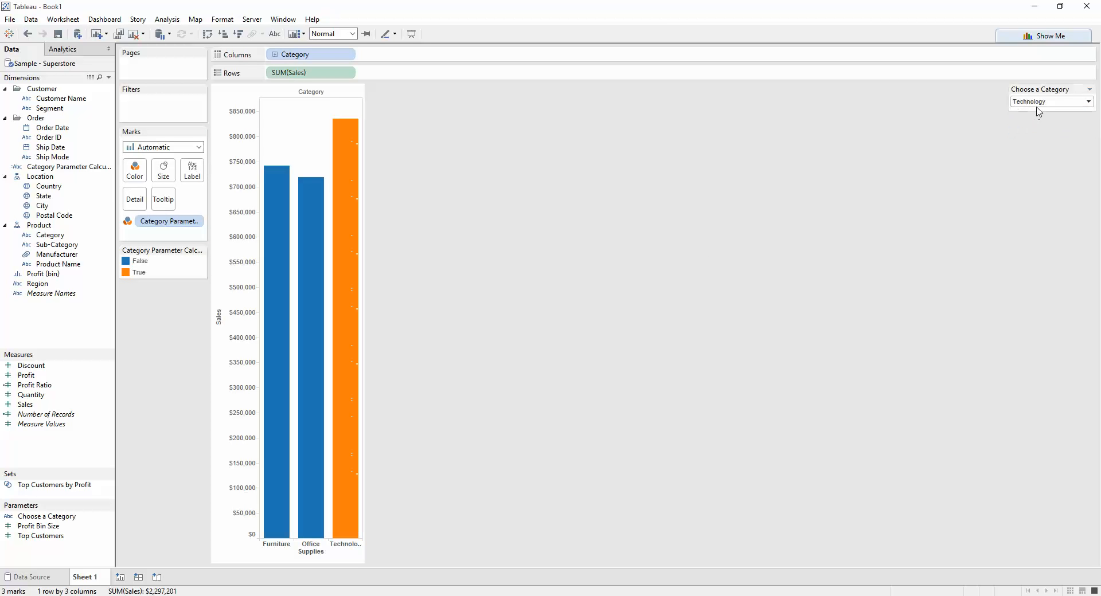
left_click(1049, 101)
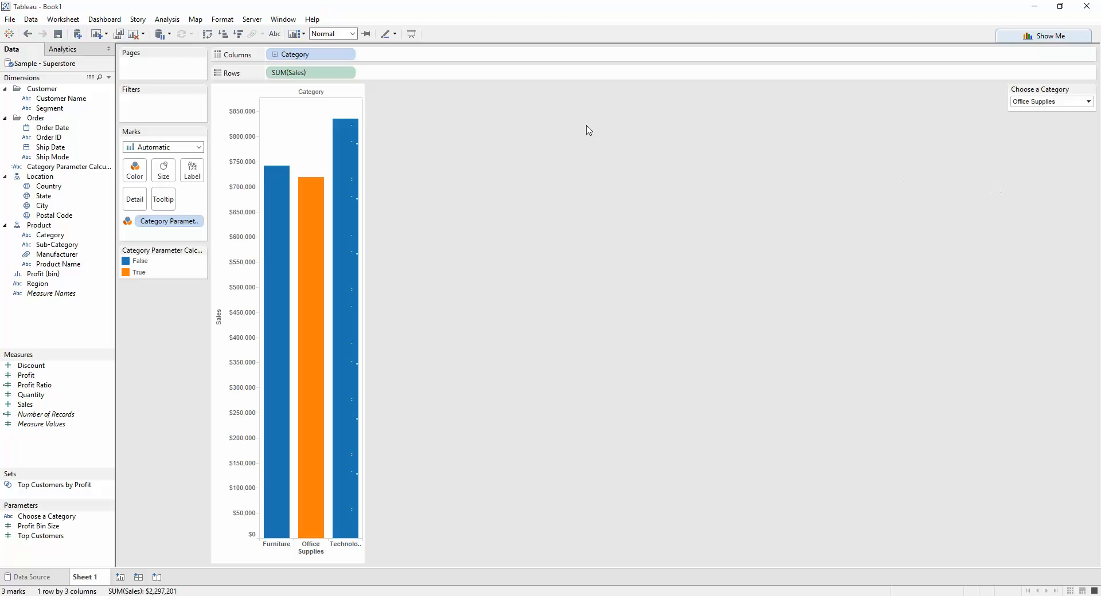
mouse_move(475, 148)
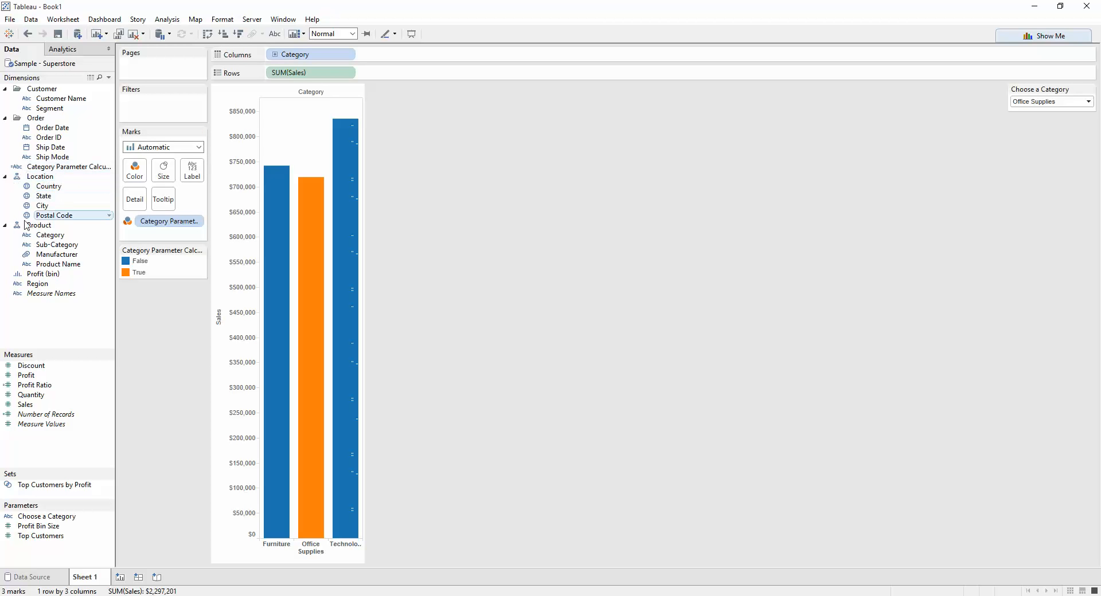
mouse_move(19, 225)
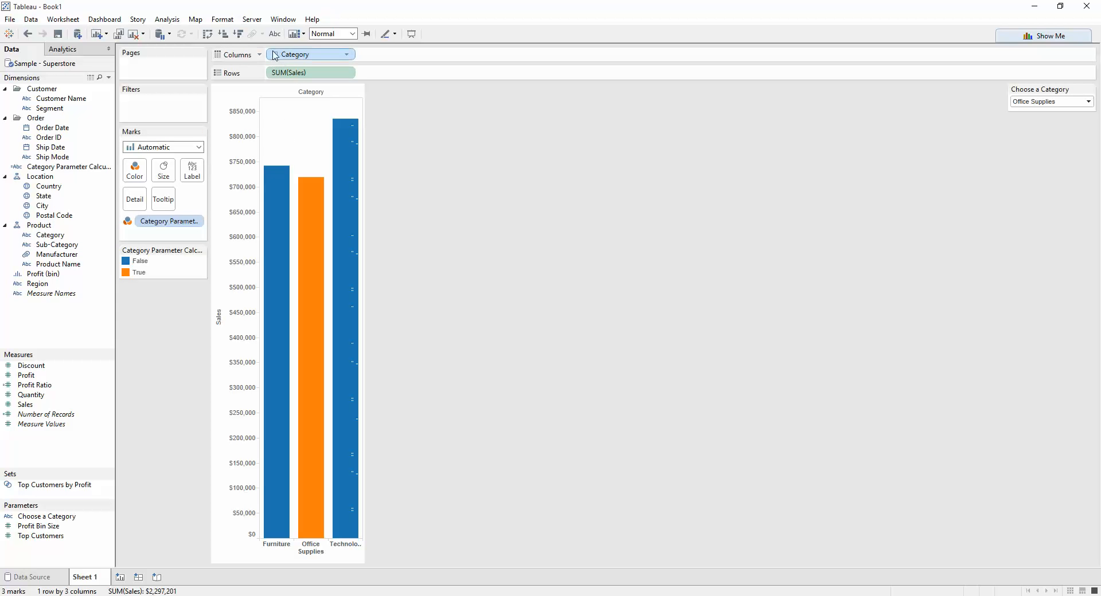
mouse_move(277, 59)
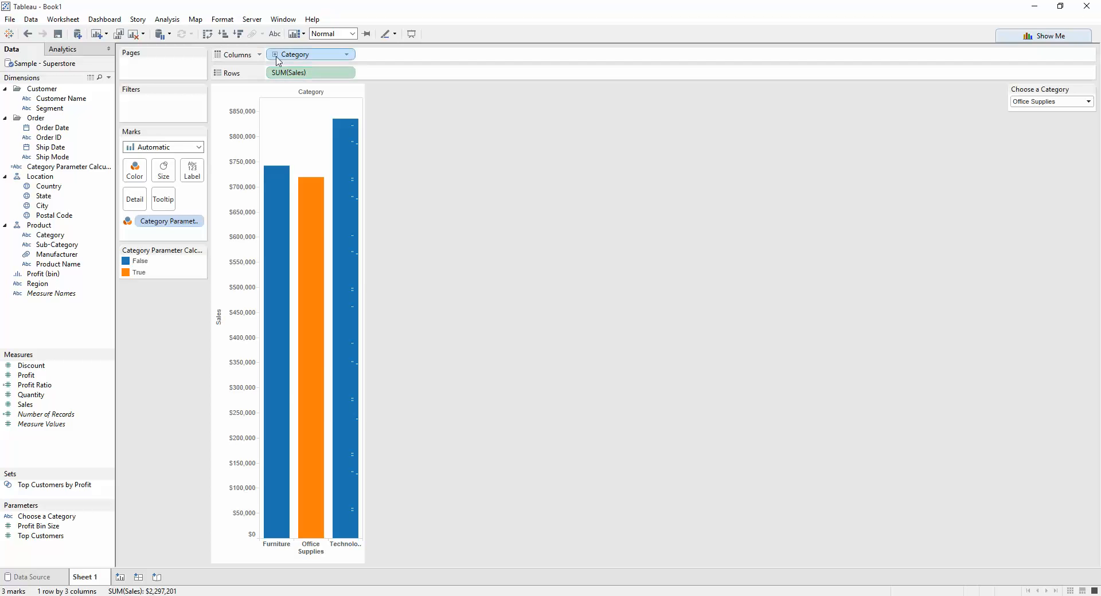
Step: Add Sub-Category to Columns and sort it descending by Sum of Sales
left_click_drag(56, 245, 401, 54)
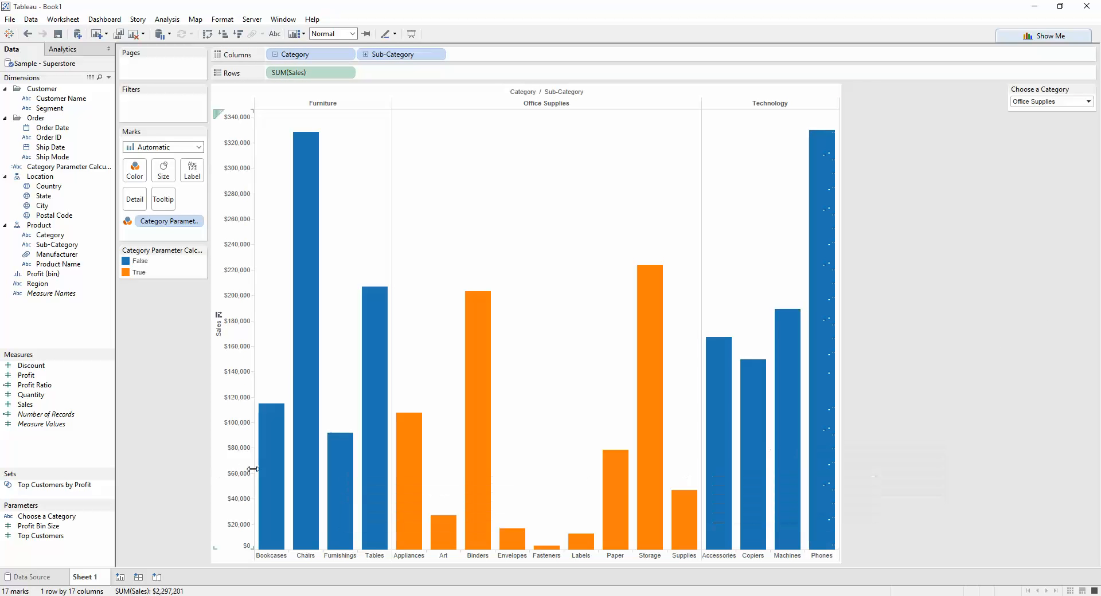
mouse_move(516, 187)
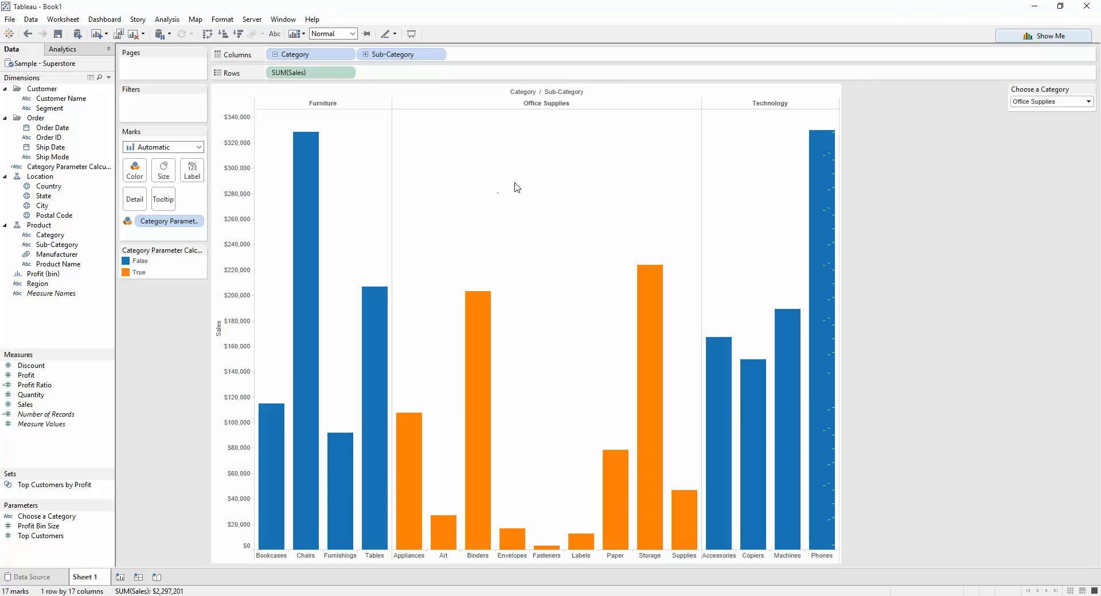
mouse_move(531, 115)
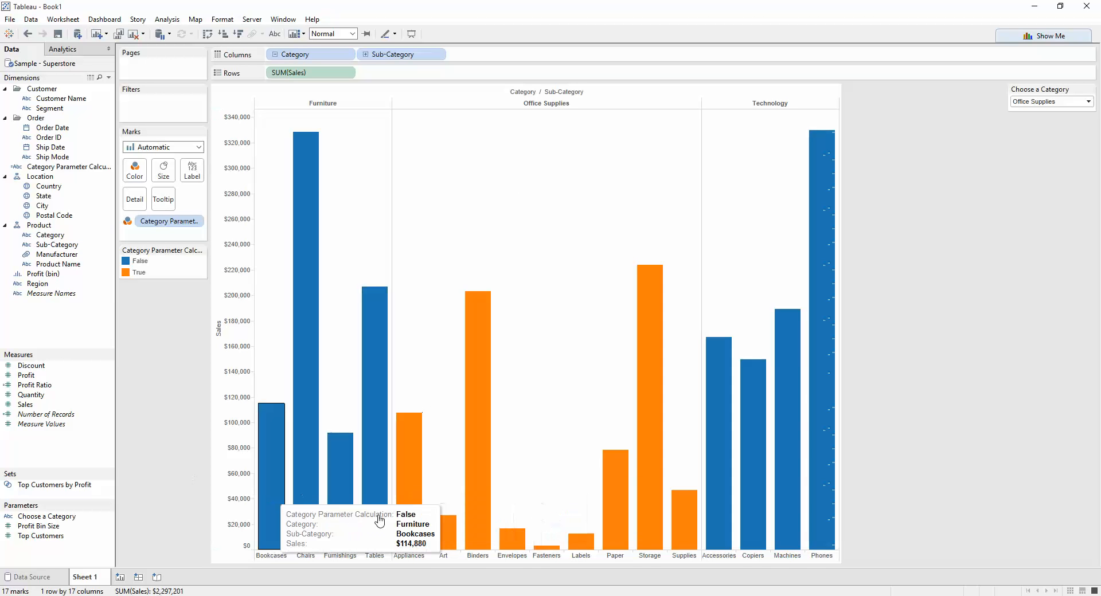
mouse_move(506, 519)
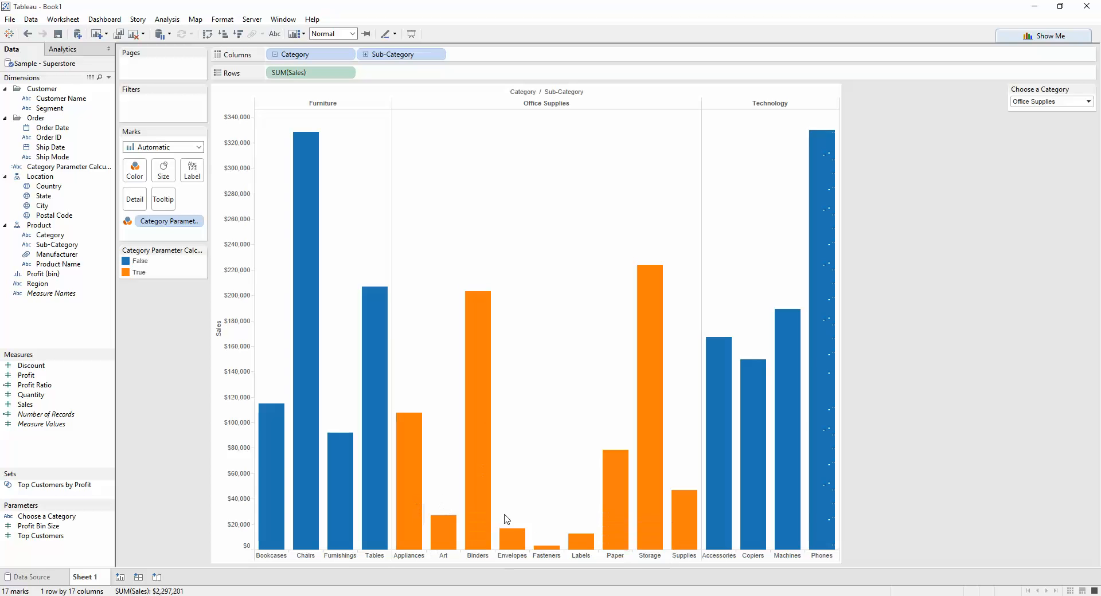
mouse_move(554, 257)
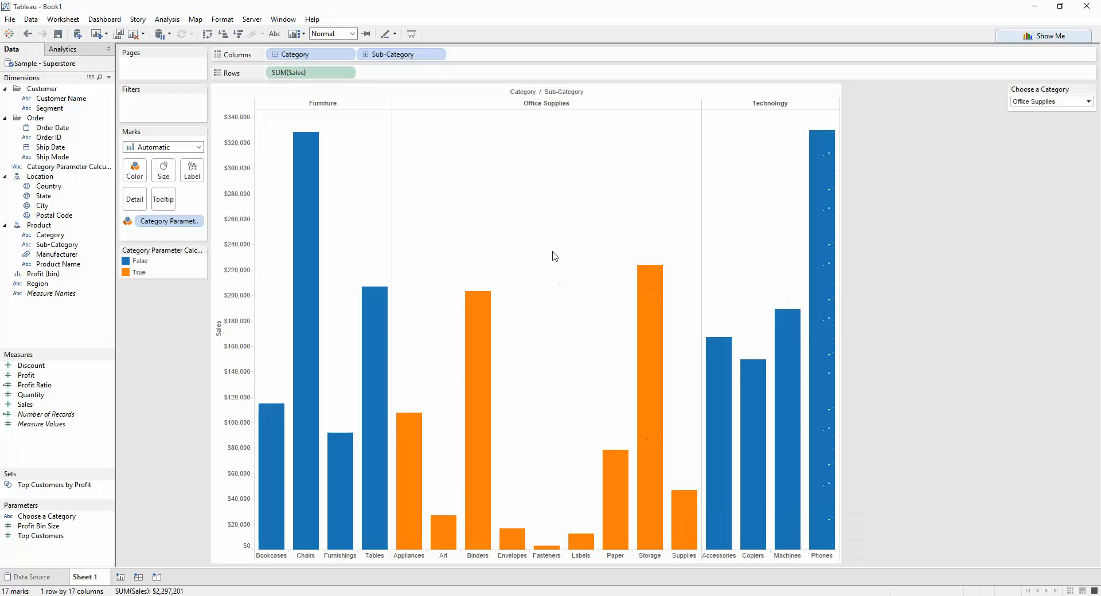
left_click(437, 54)
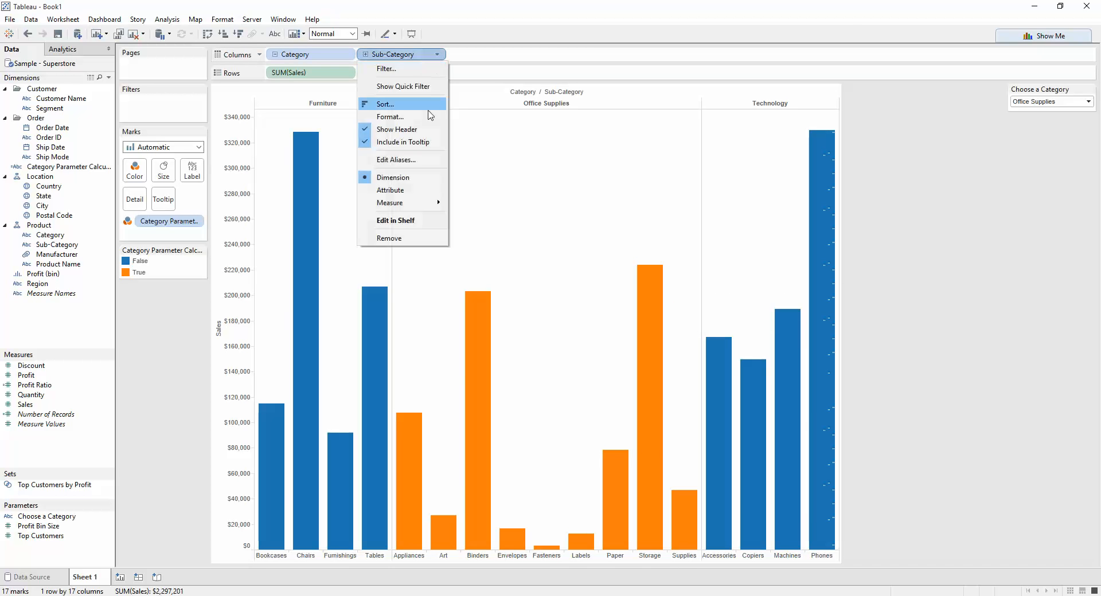
left_click(385, 104)
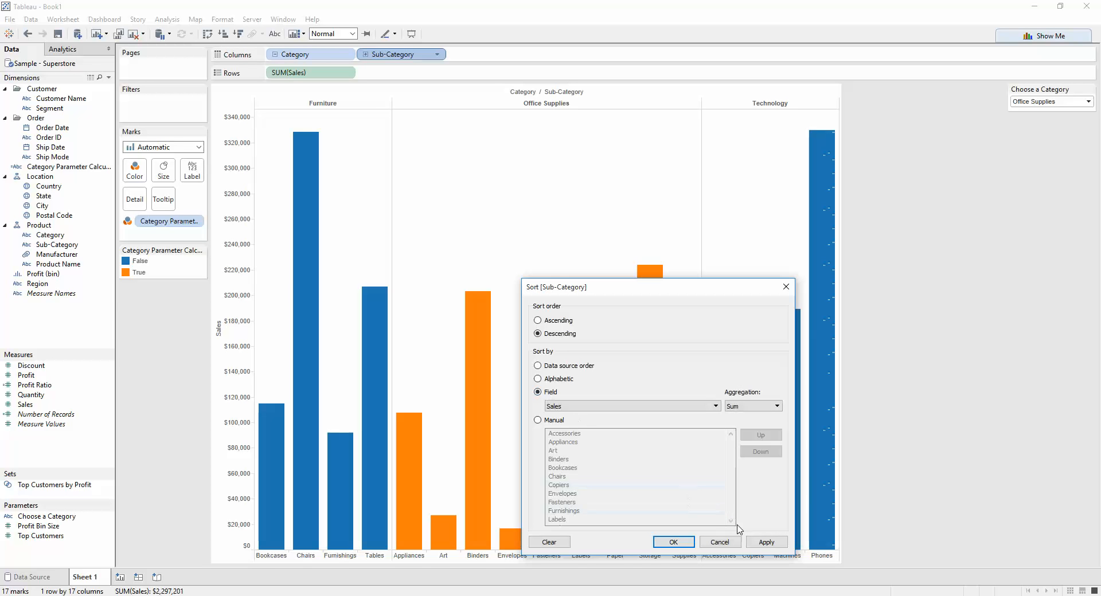
left_click(672, 541)
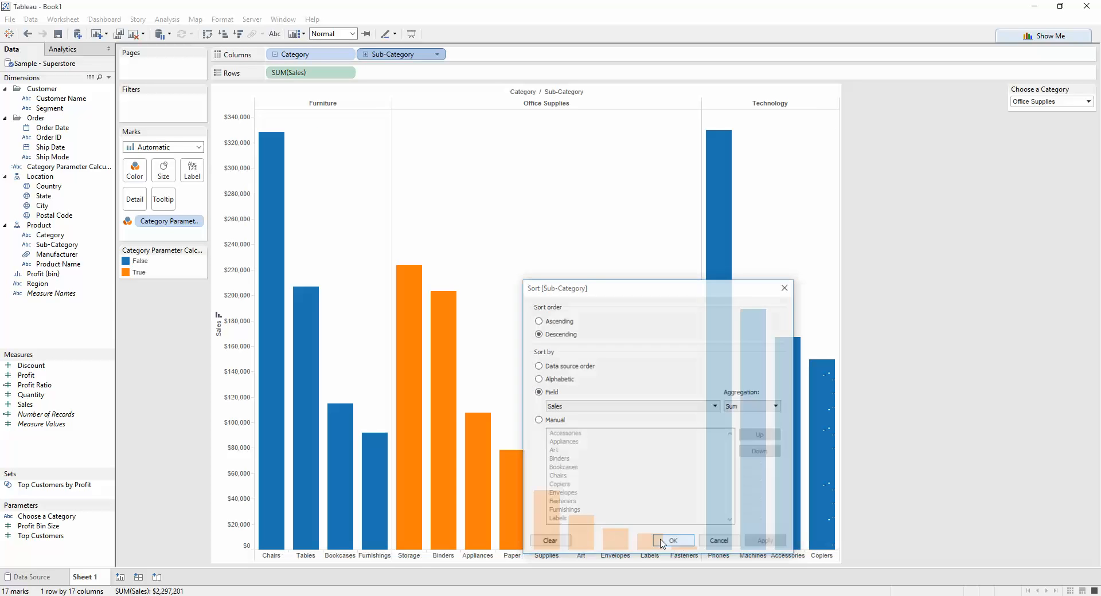
Step: Display the Choose a Category control as radio buttons and select Technology
left_click(672, 541)
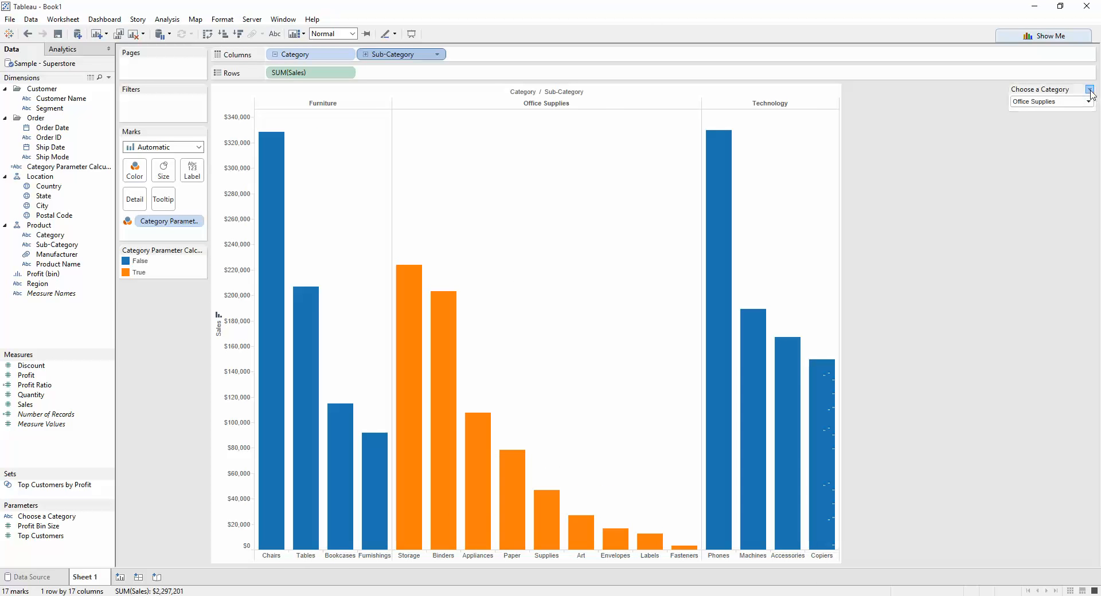
left_click(1090, 89)
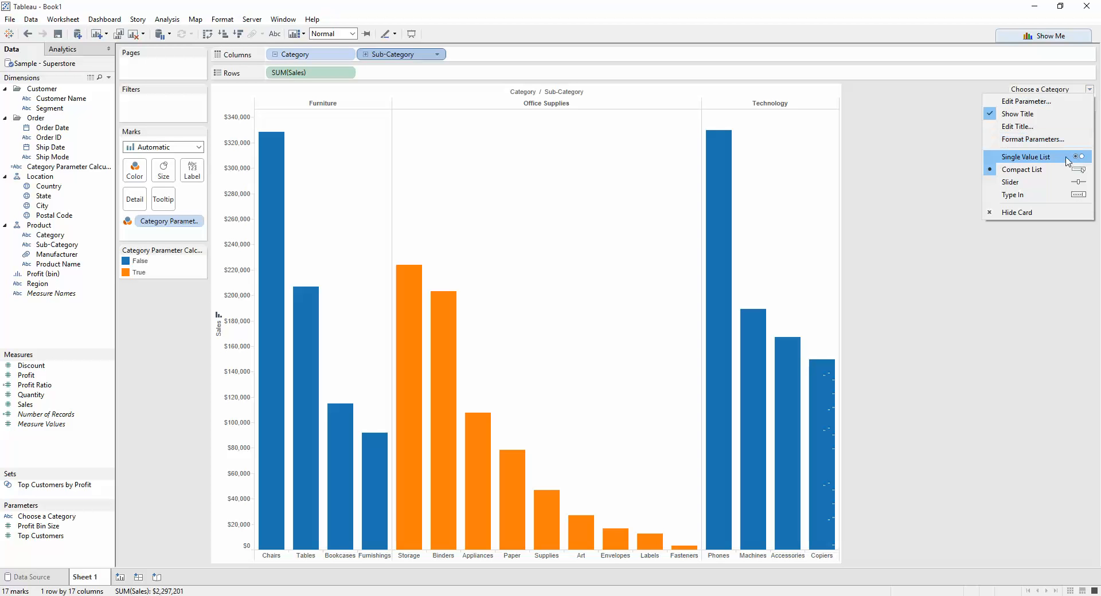
left_click(1027, 157)
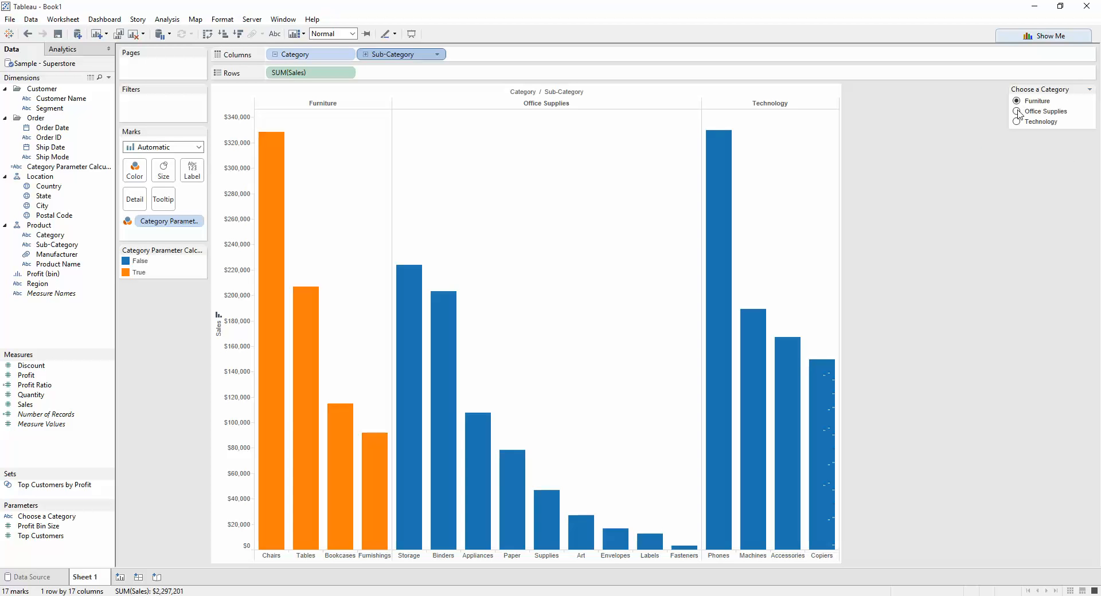
left_click(1017, 111)
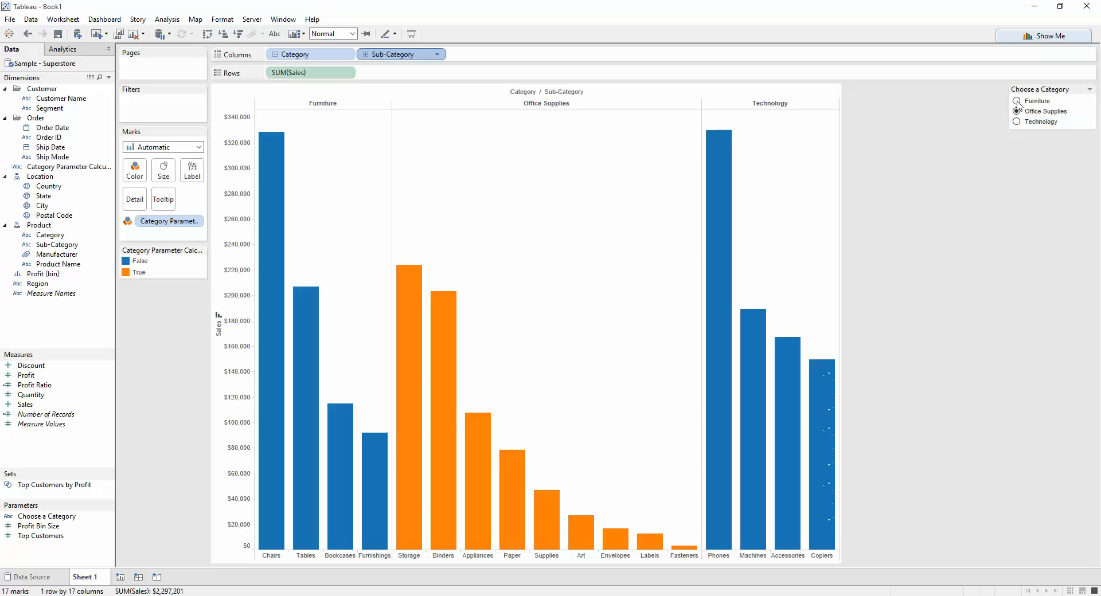
left_click(1017, 122)
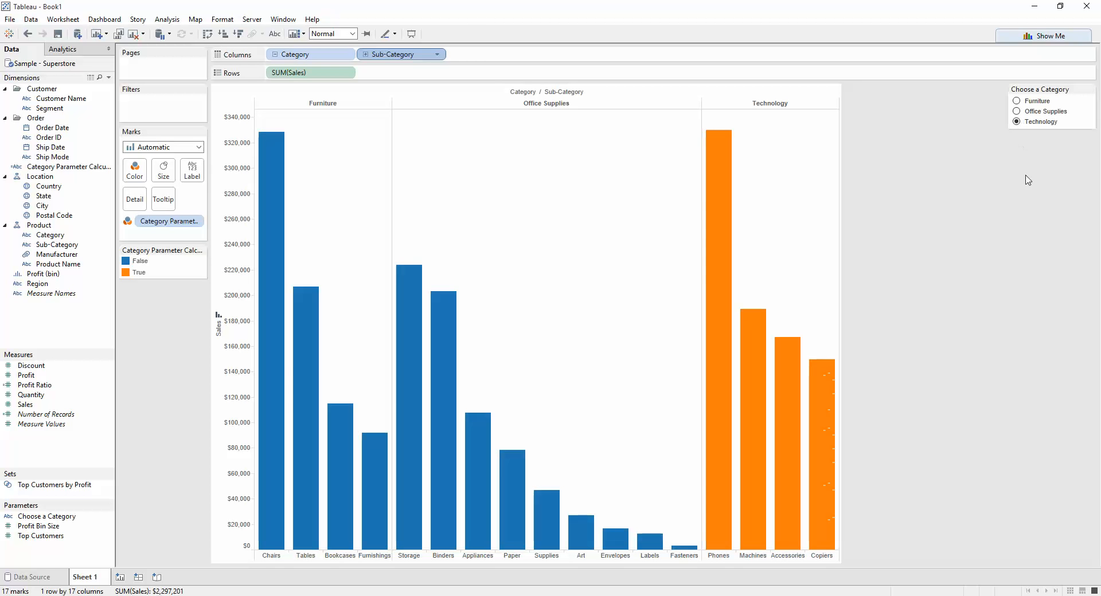
mouse_move(192, 251)
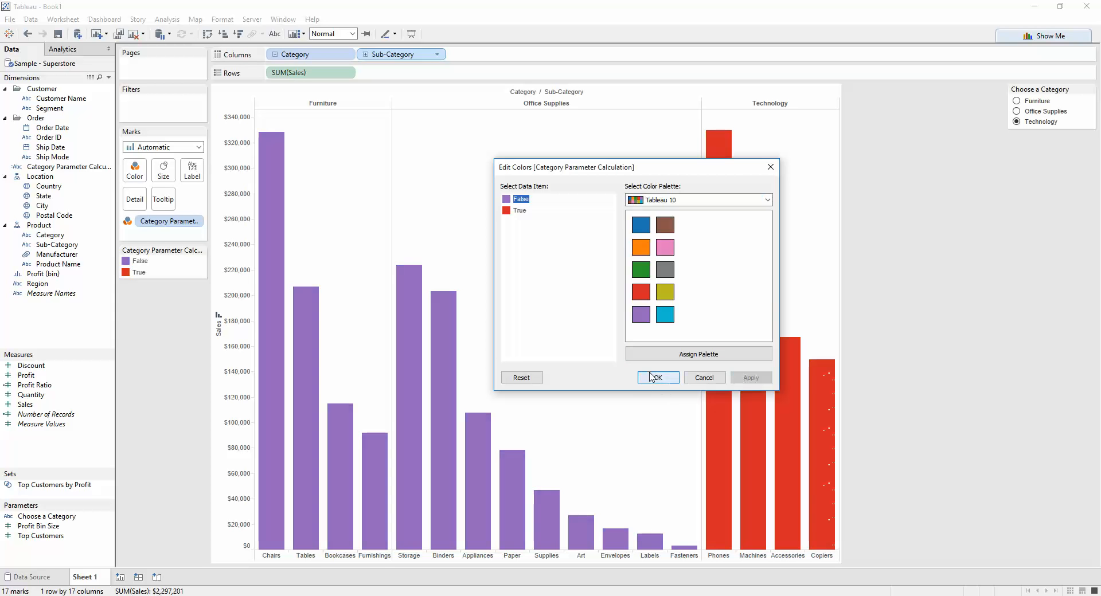
Step: Apply purple for False and red for True, then cycle Furniture, Office Supplies, Technology in the control
left_click(655, 377)
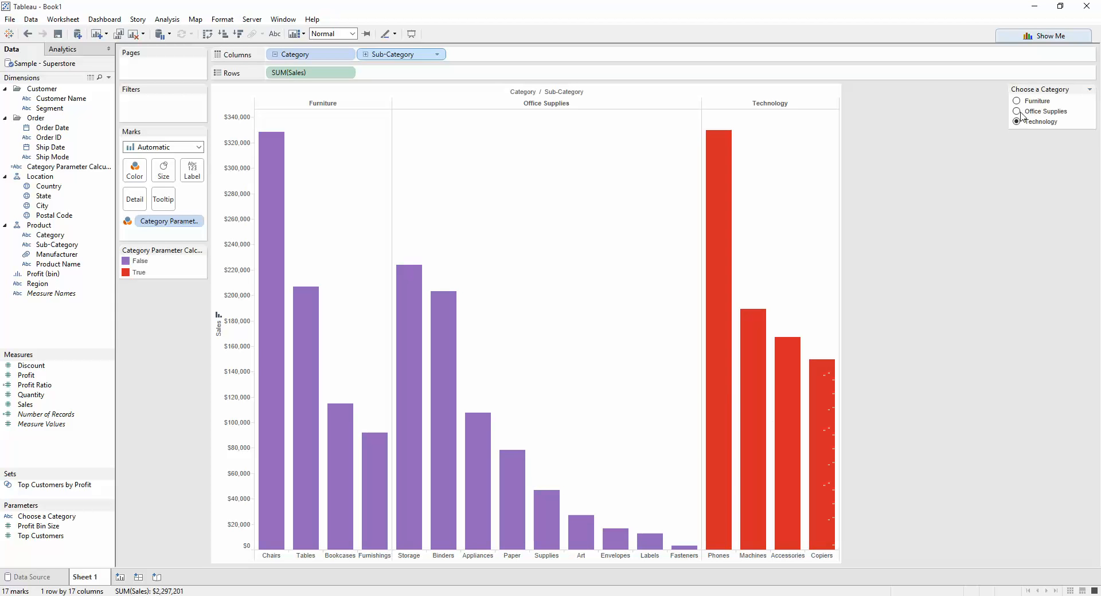
left_click(1017, 101)
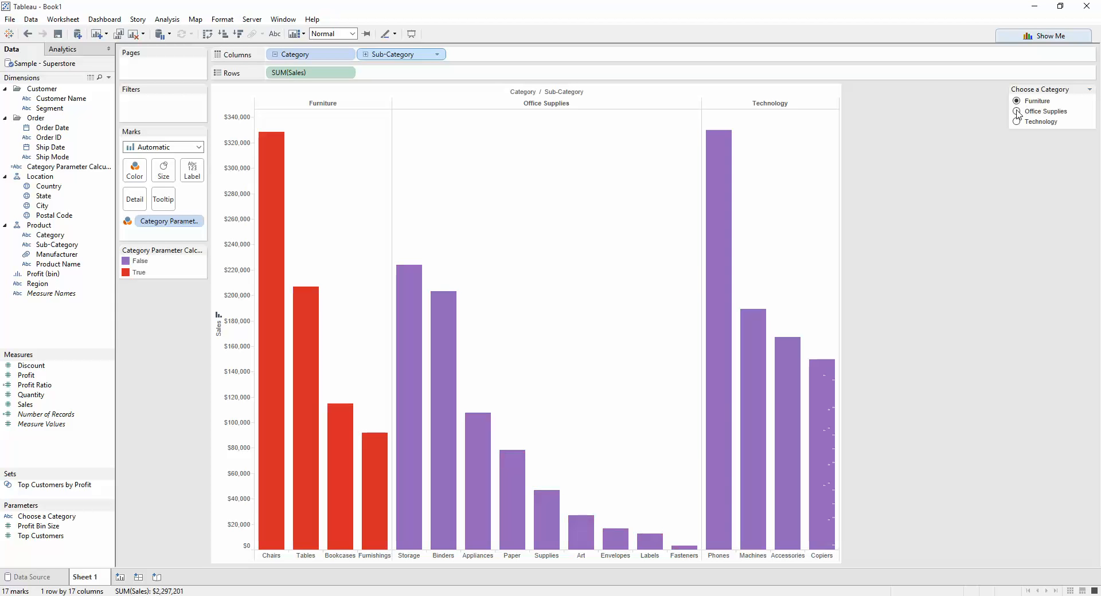
left_click(1017, 112)
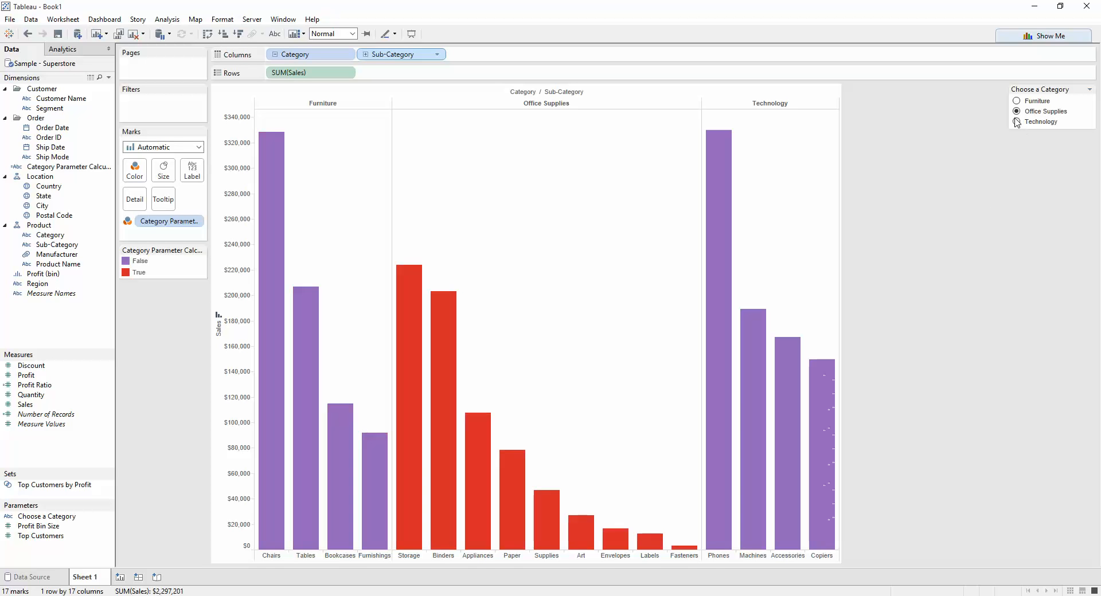
left_click(1016, 122)
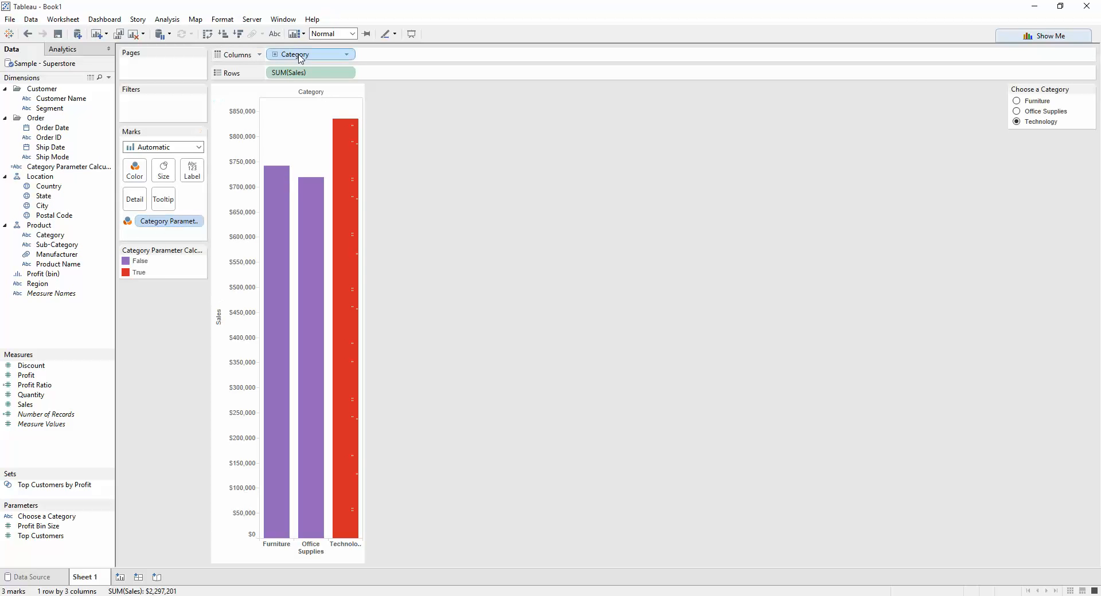
Step: Move Category to the Marks card and plot Profit on Columns against Sales
left_click_drag(294, 54, 164, 235)
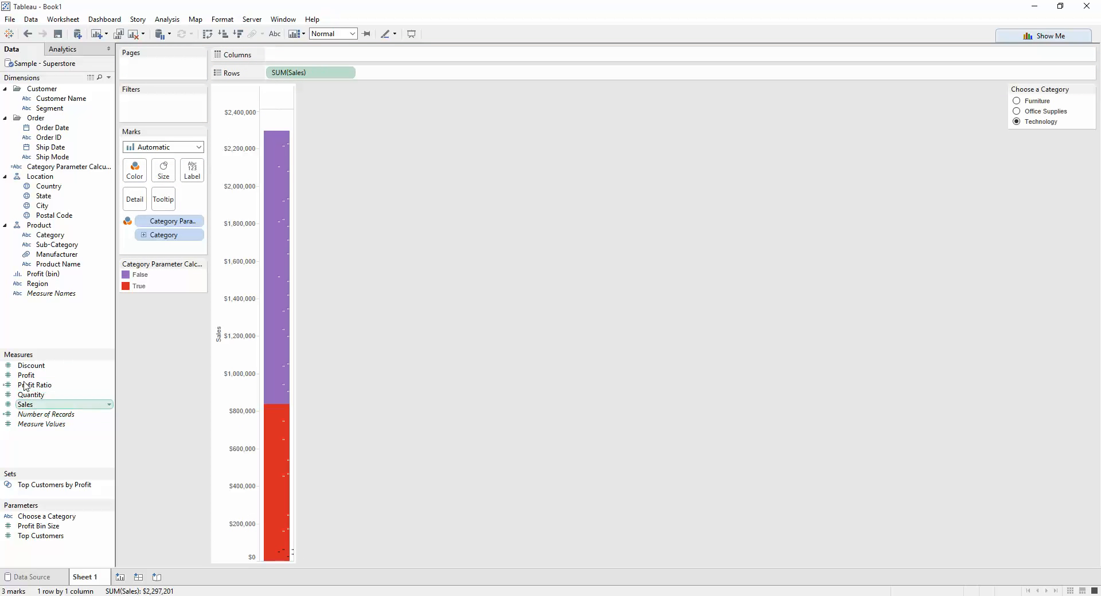
left_click_drag(27, 375, 311, 54)
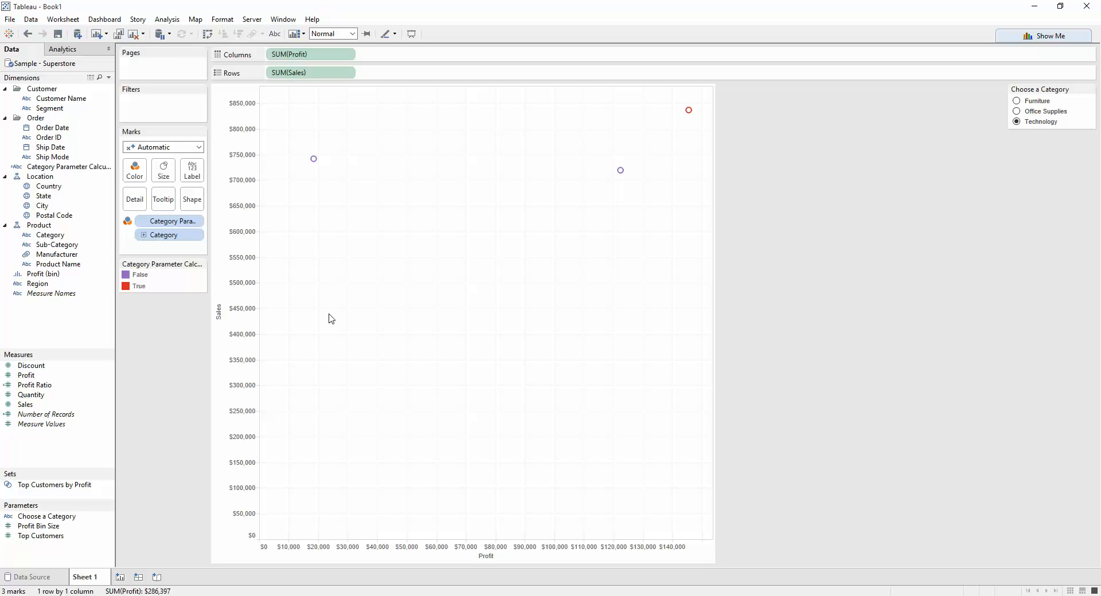
mouse_move(236, 305)
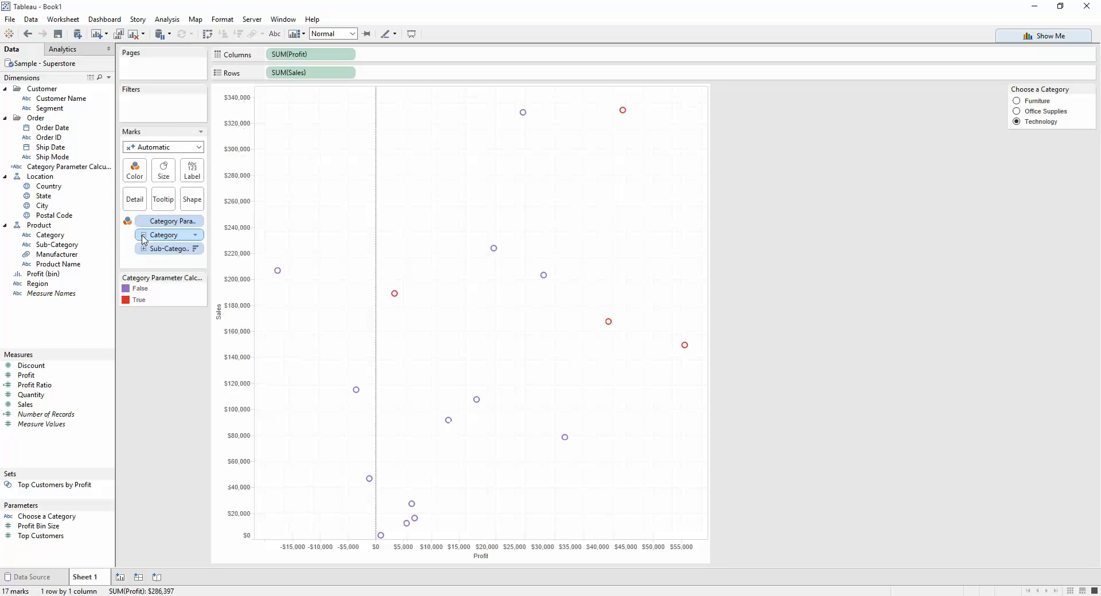
mouse_move(355, 389)
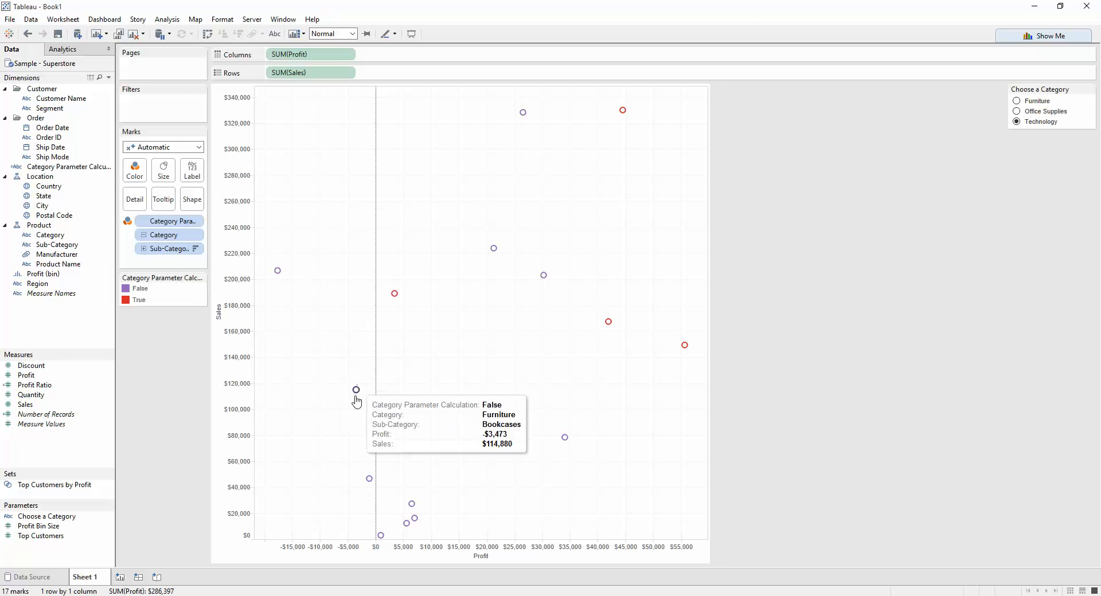
mouse_move(483, 463)
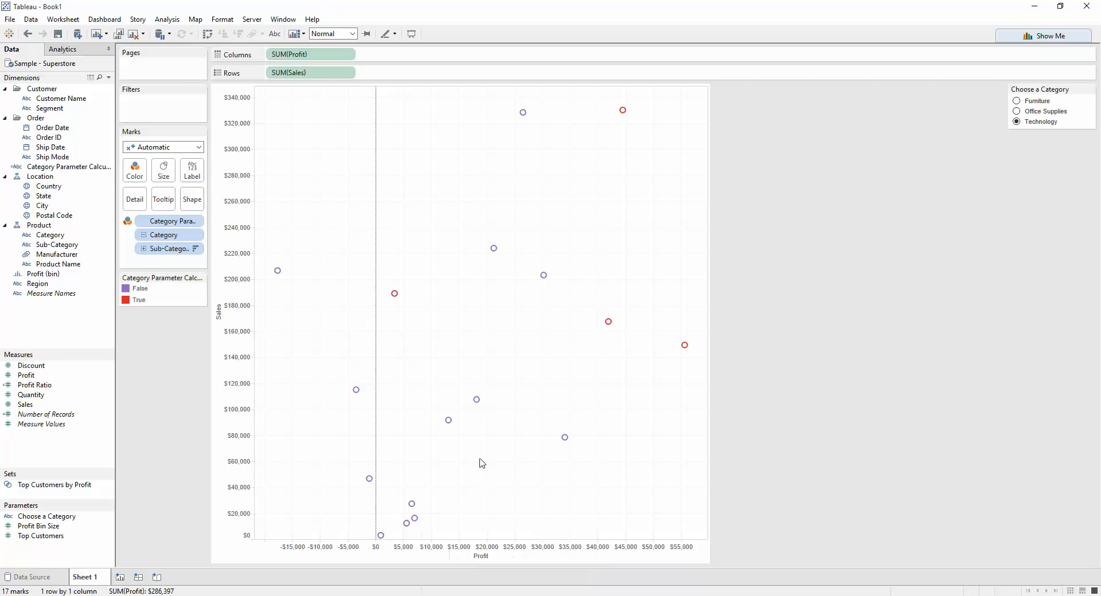
mouse_move(621, 448)
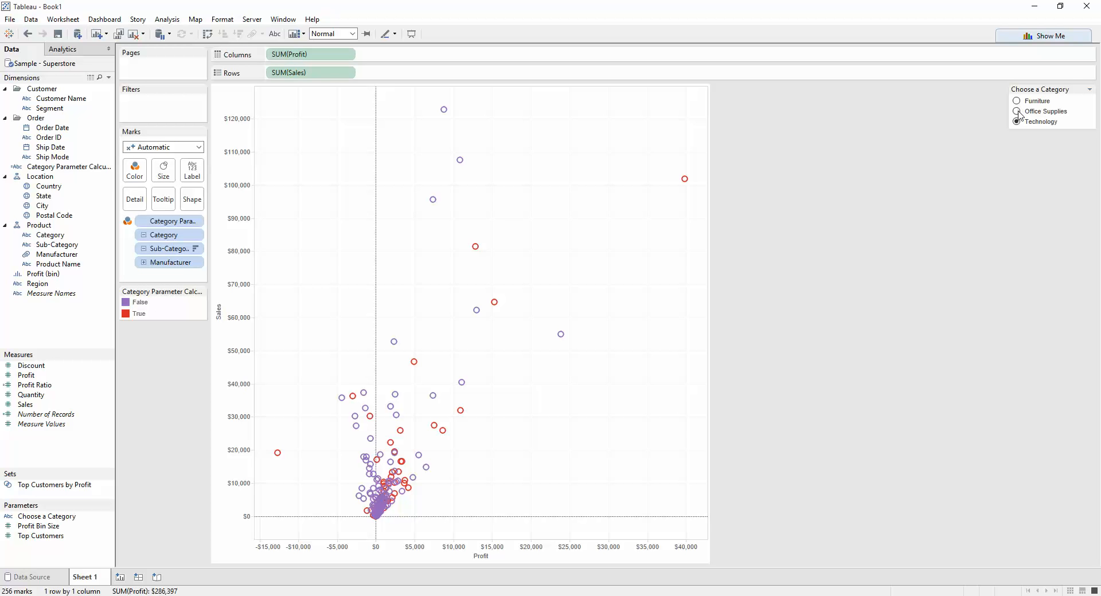
Step: Choose Furniture and assign the default palette so chosen points are orange, others blue
left_click(1017, 101)
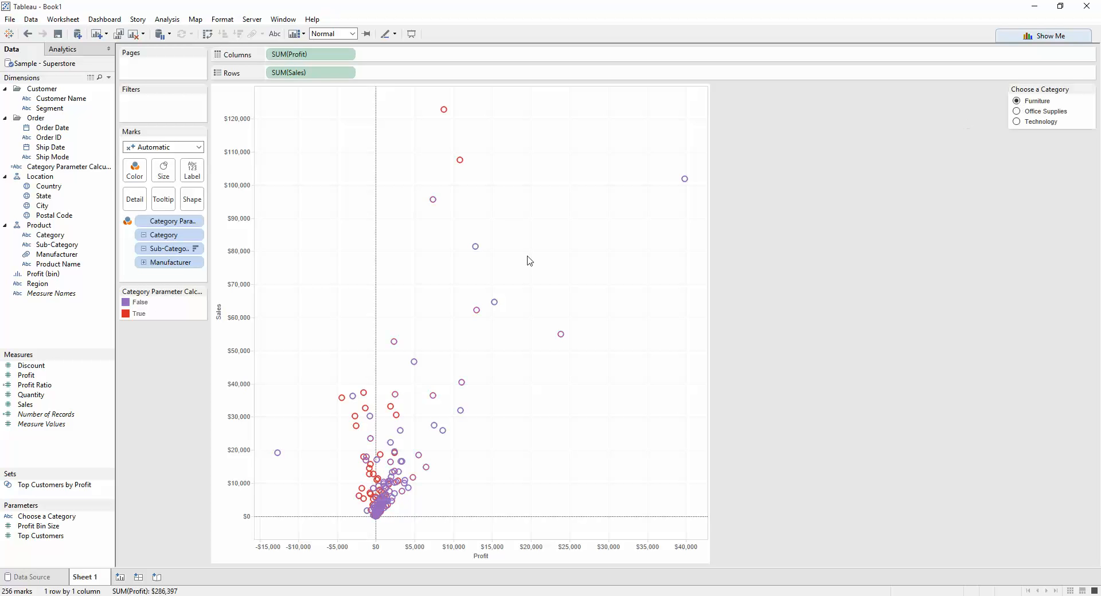
left_click(200, 292)
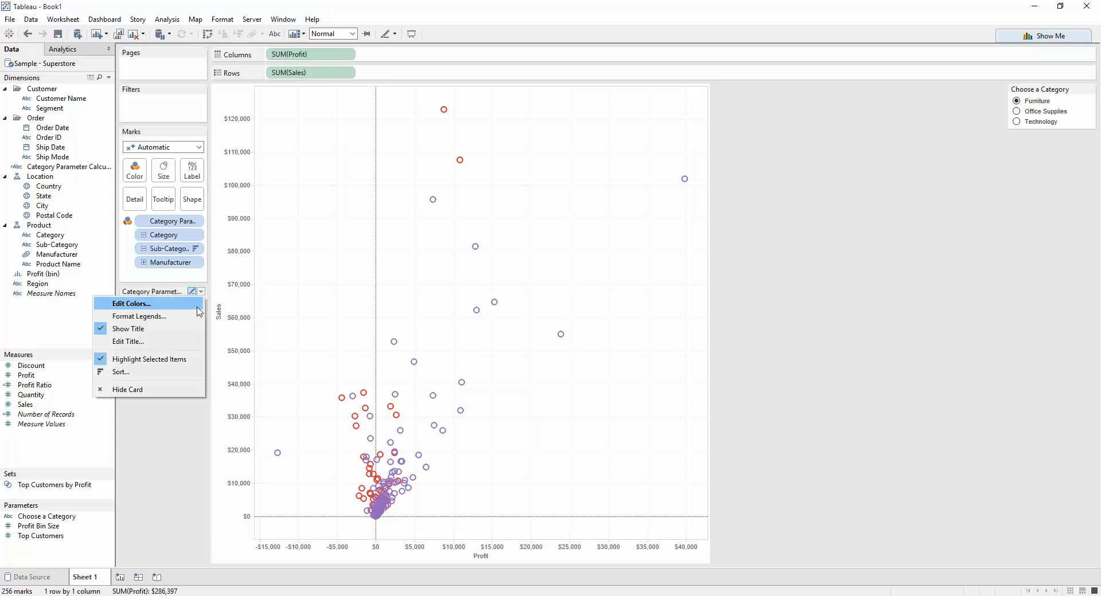
left_click(130, 303)
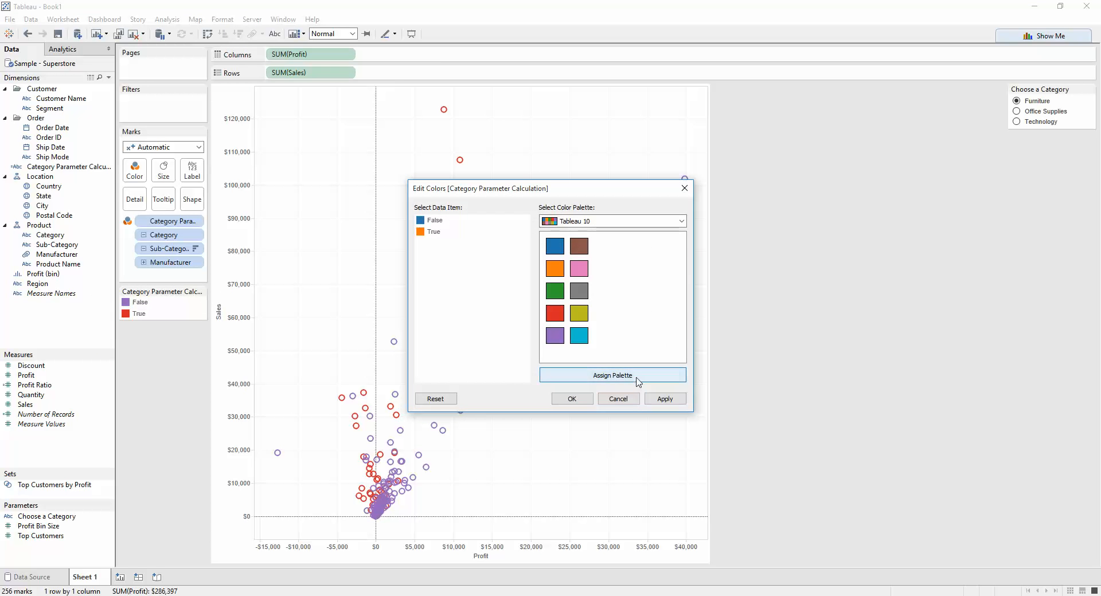
left_click(571, 398)
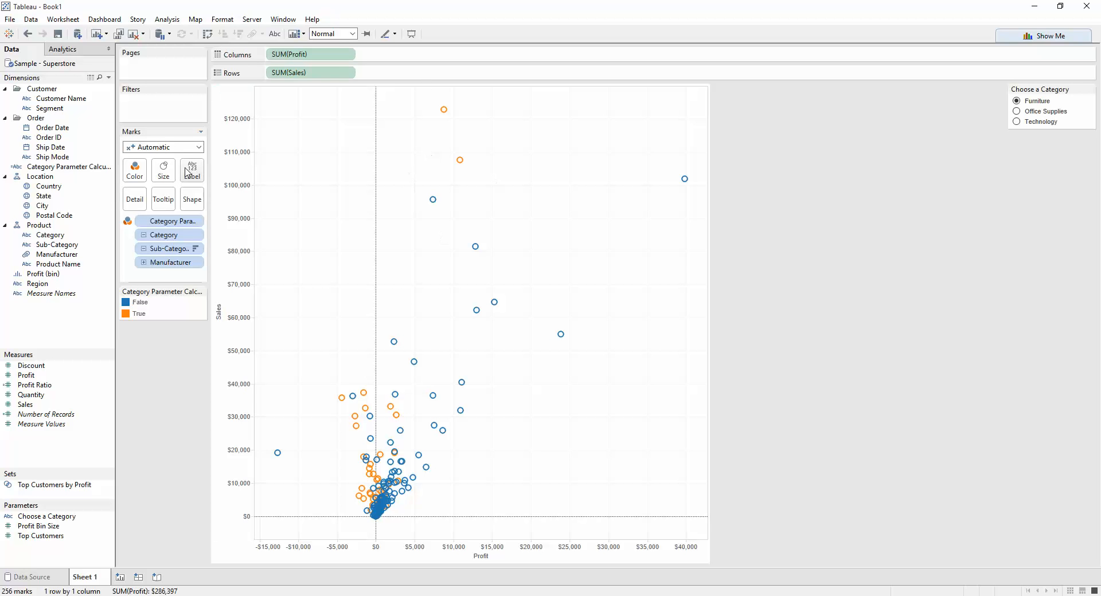
Step: Show the marks as filled circles sized by Quantity
left_click(192, 199)
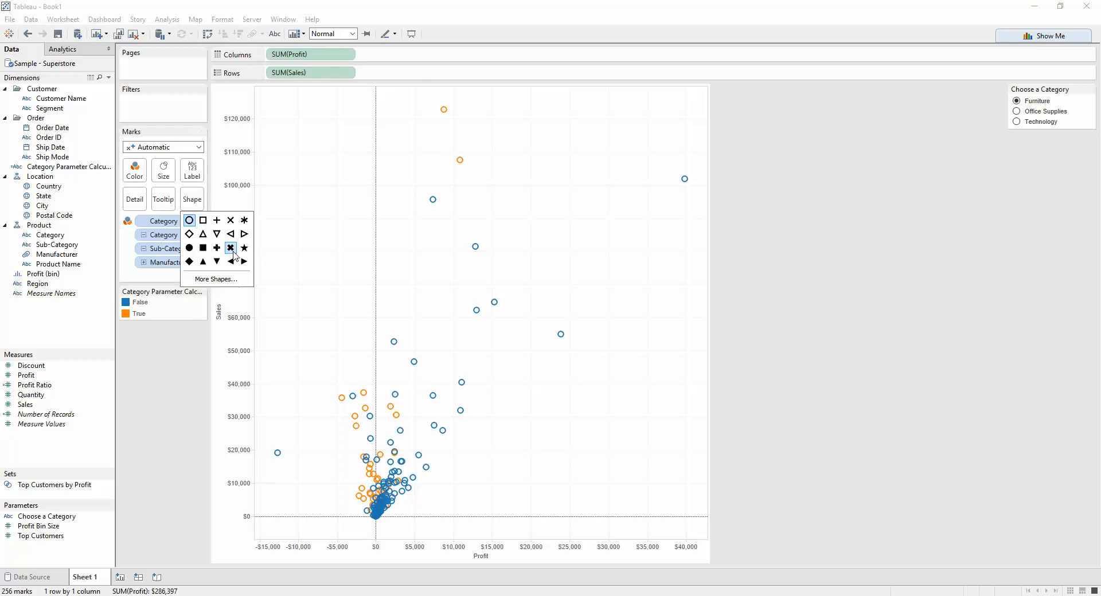
left_click(189, 247)
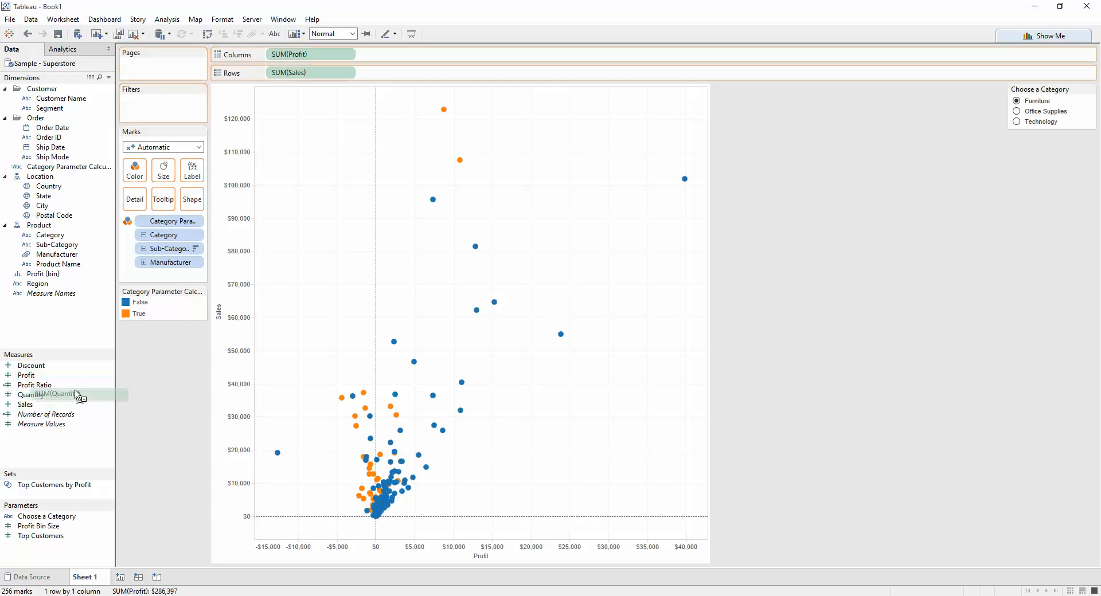
left_click_drag(29, 394, 163, 170)
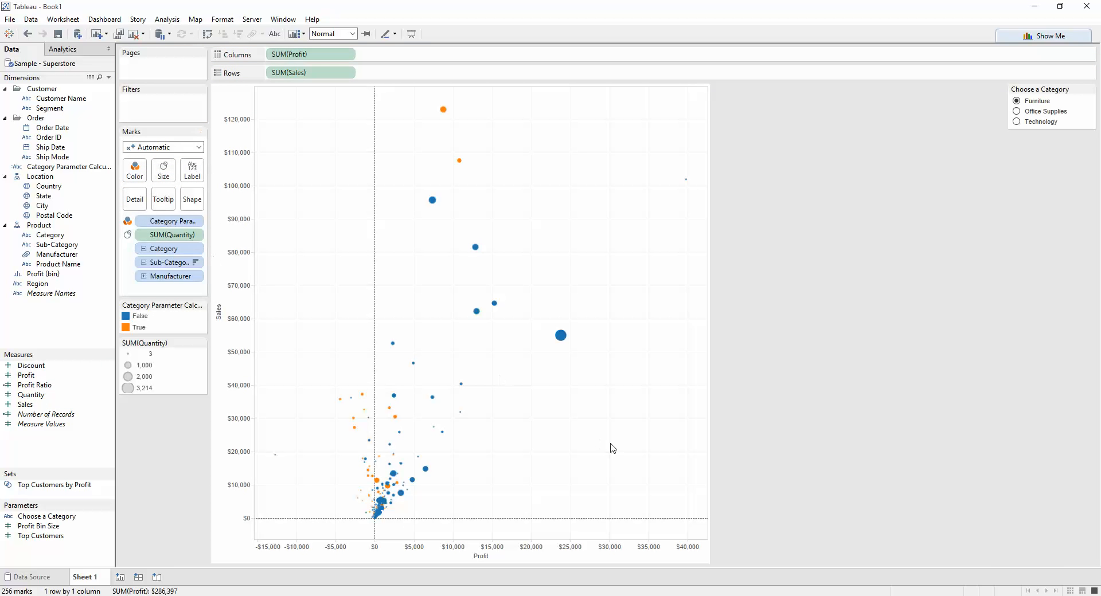
mouse_move(1020, 115)
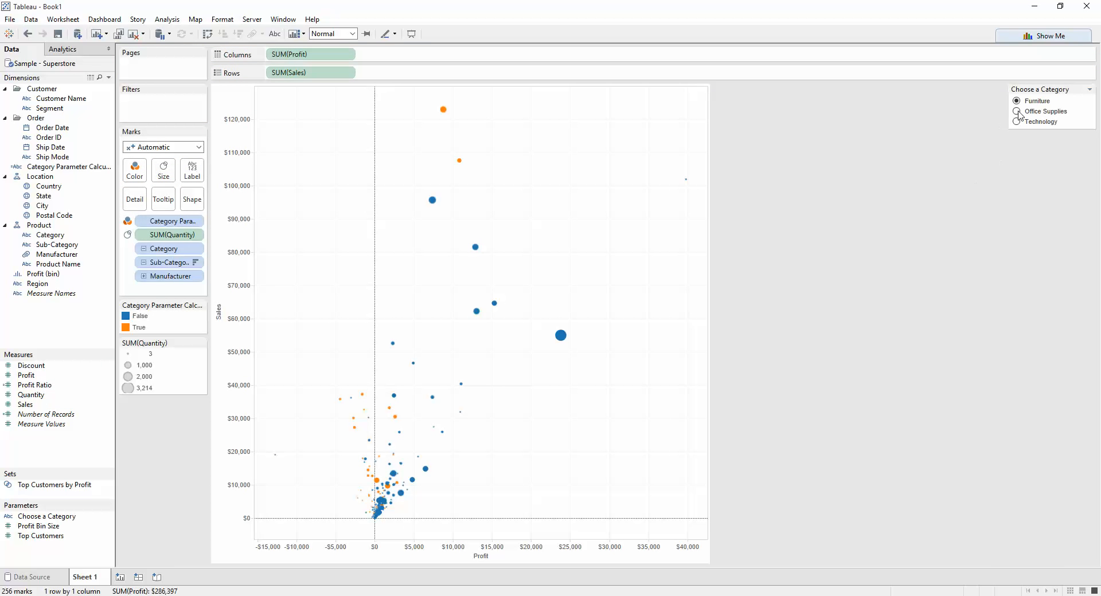
Step: Switch the highlighted category in the parameter control, ending on Technology
left_click(1017, 122)
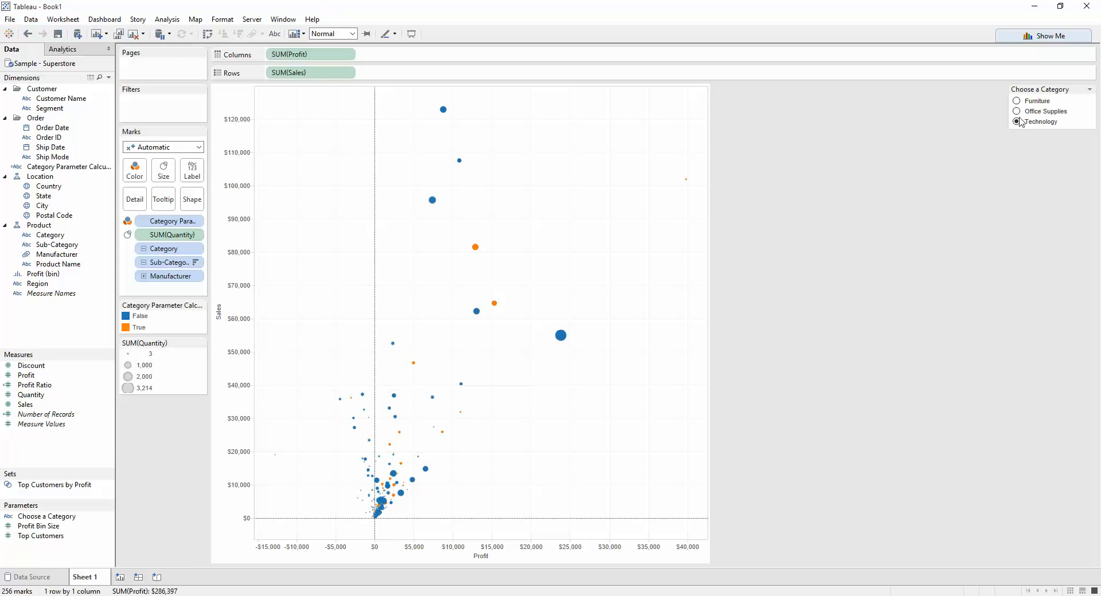
left_click(1016, 101)
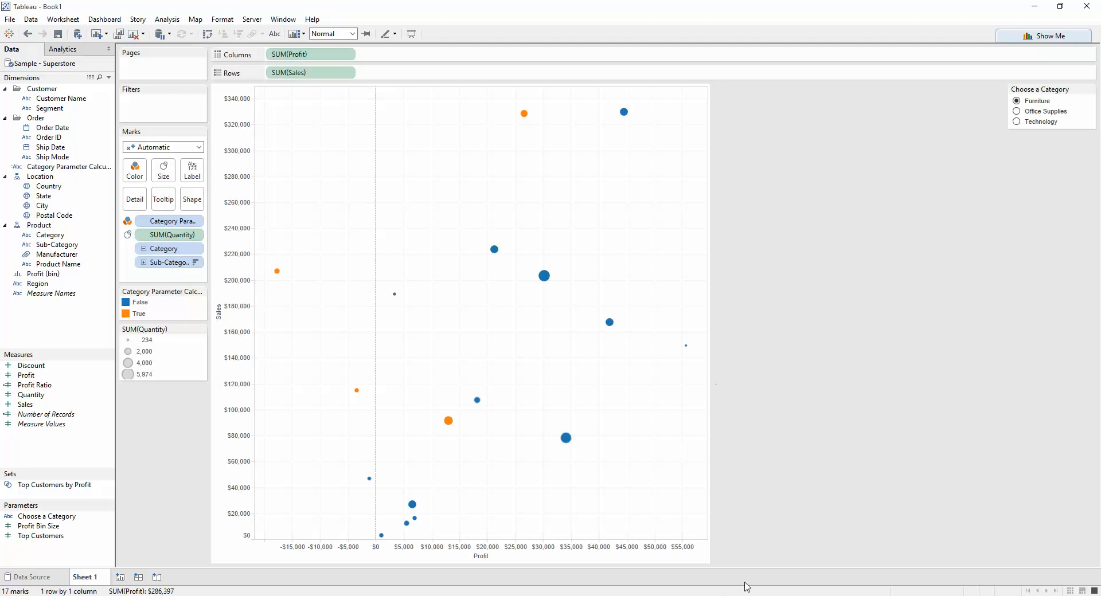
mouse_move(748, 562)
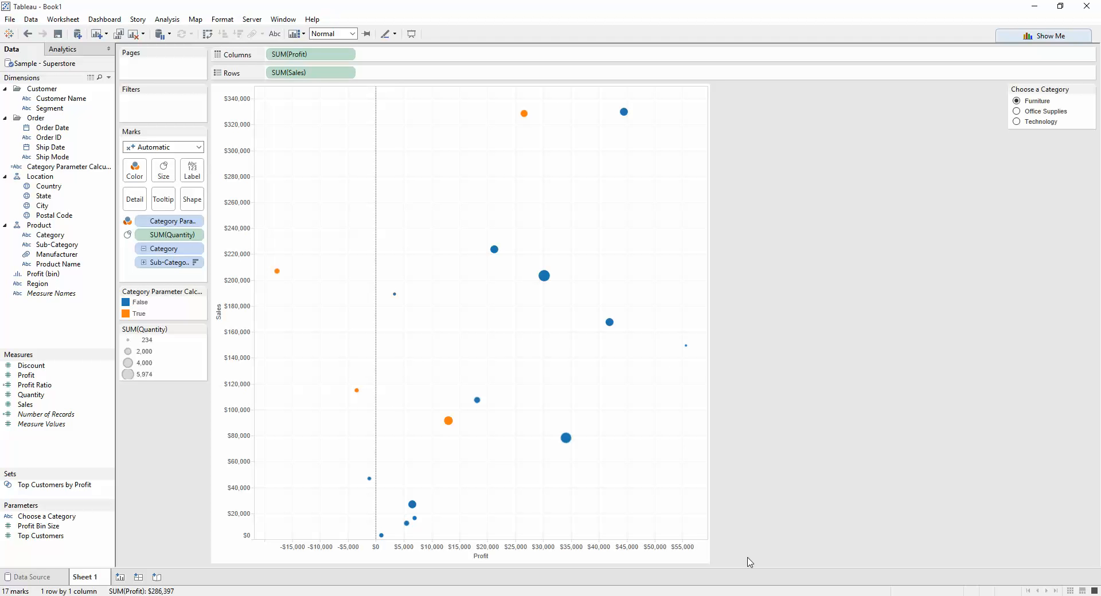
mouse_move(615, 588)
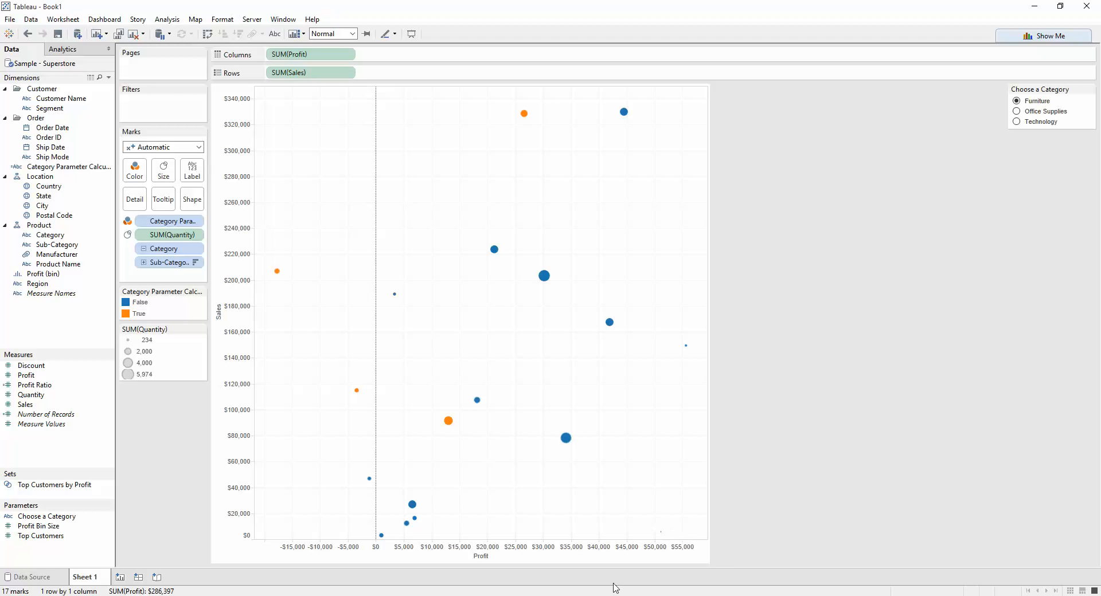